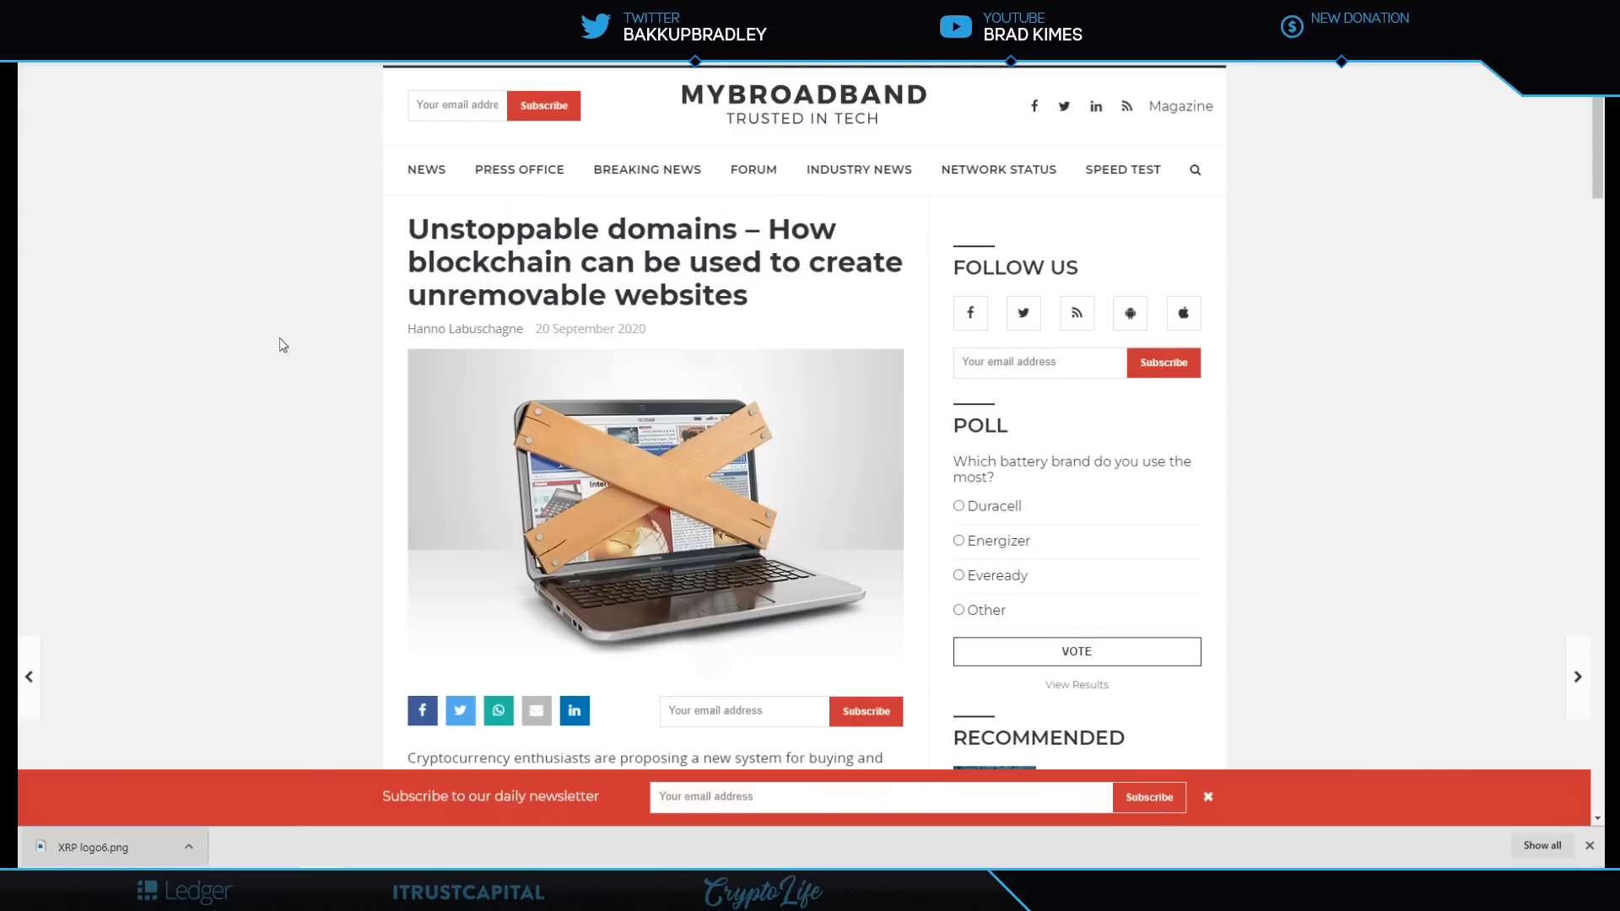
mouse_move(279, 340)
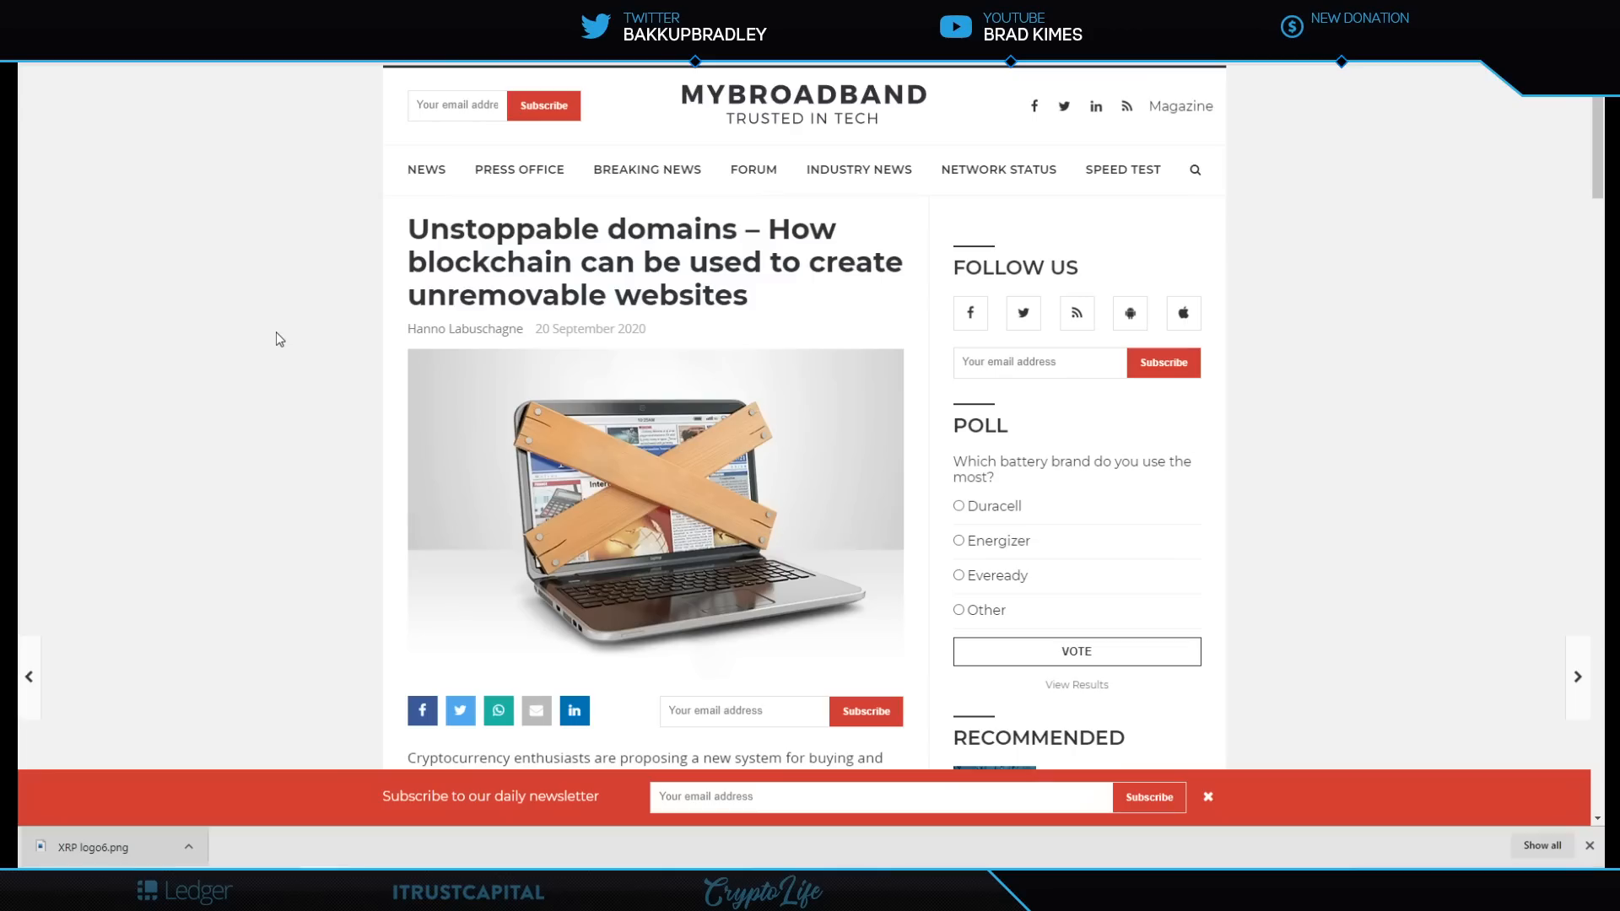
Scroll the Twitter feed to the retweeted FinCEN Files post about BNY Mellon and OneCoin.
scroll("down", 3)
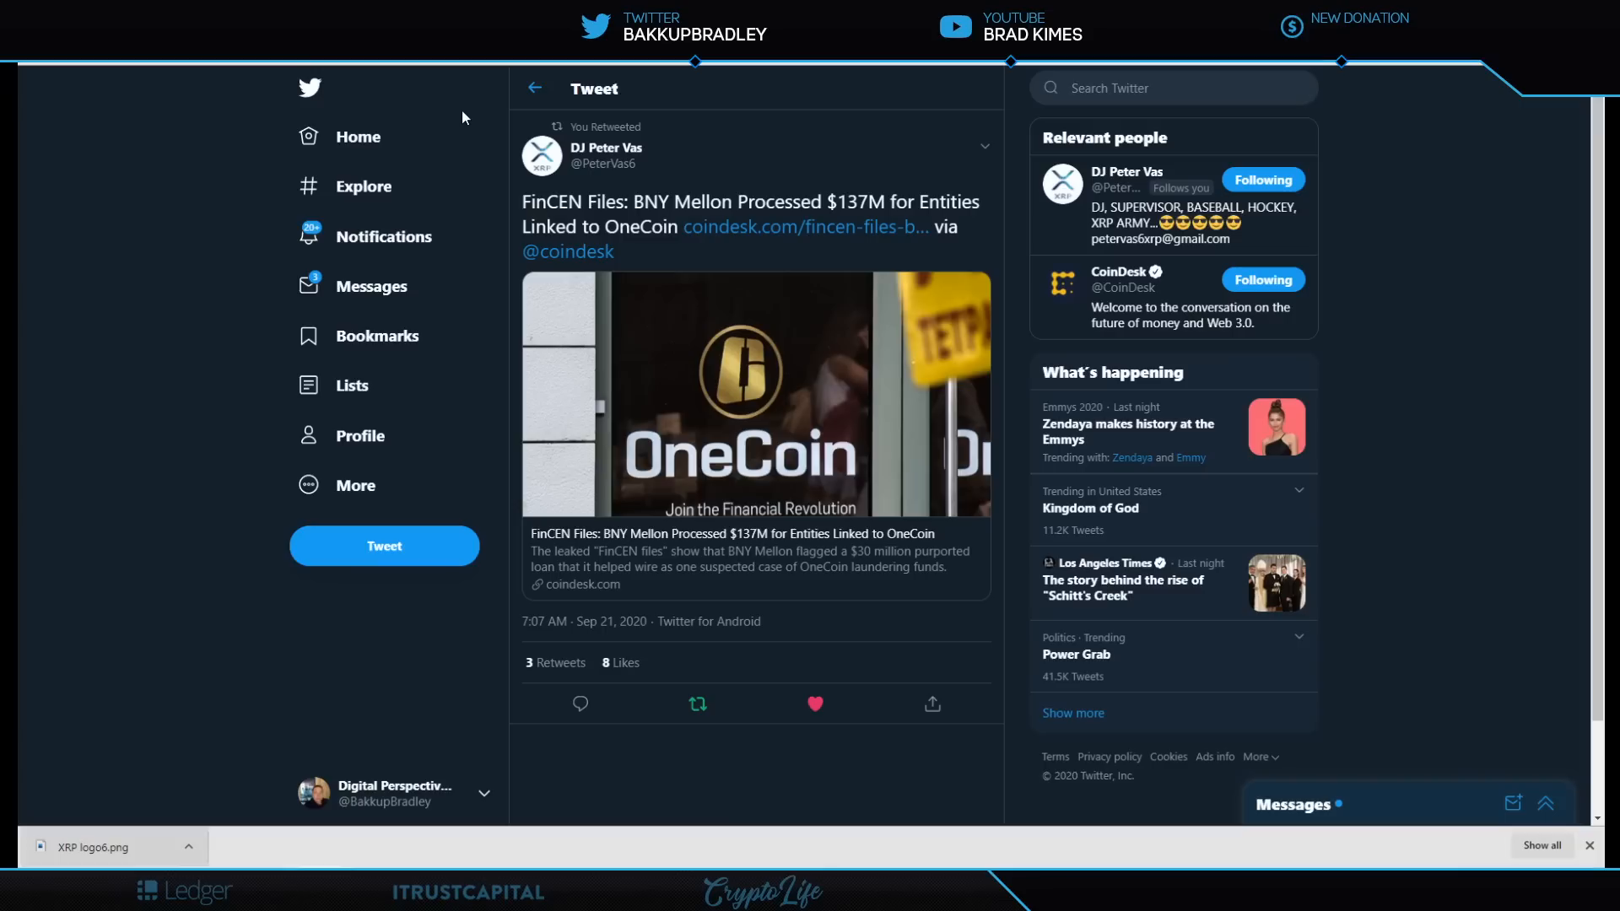
Open the CoinDesk BNY Mellon OneCoin article and read down to the Fenero Equity section.
left_click(805, 226)
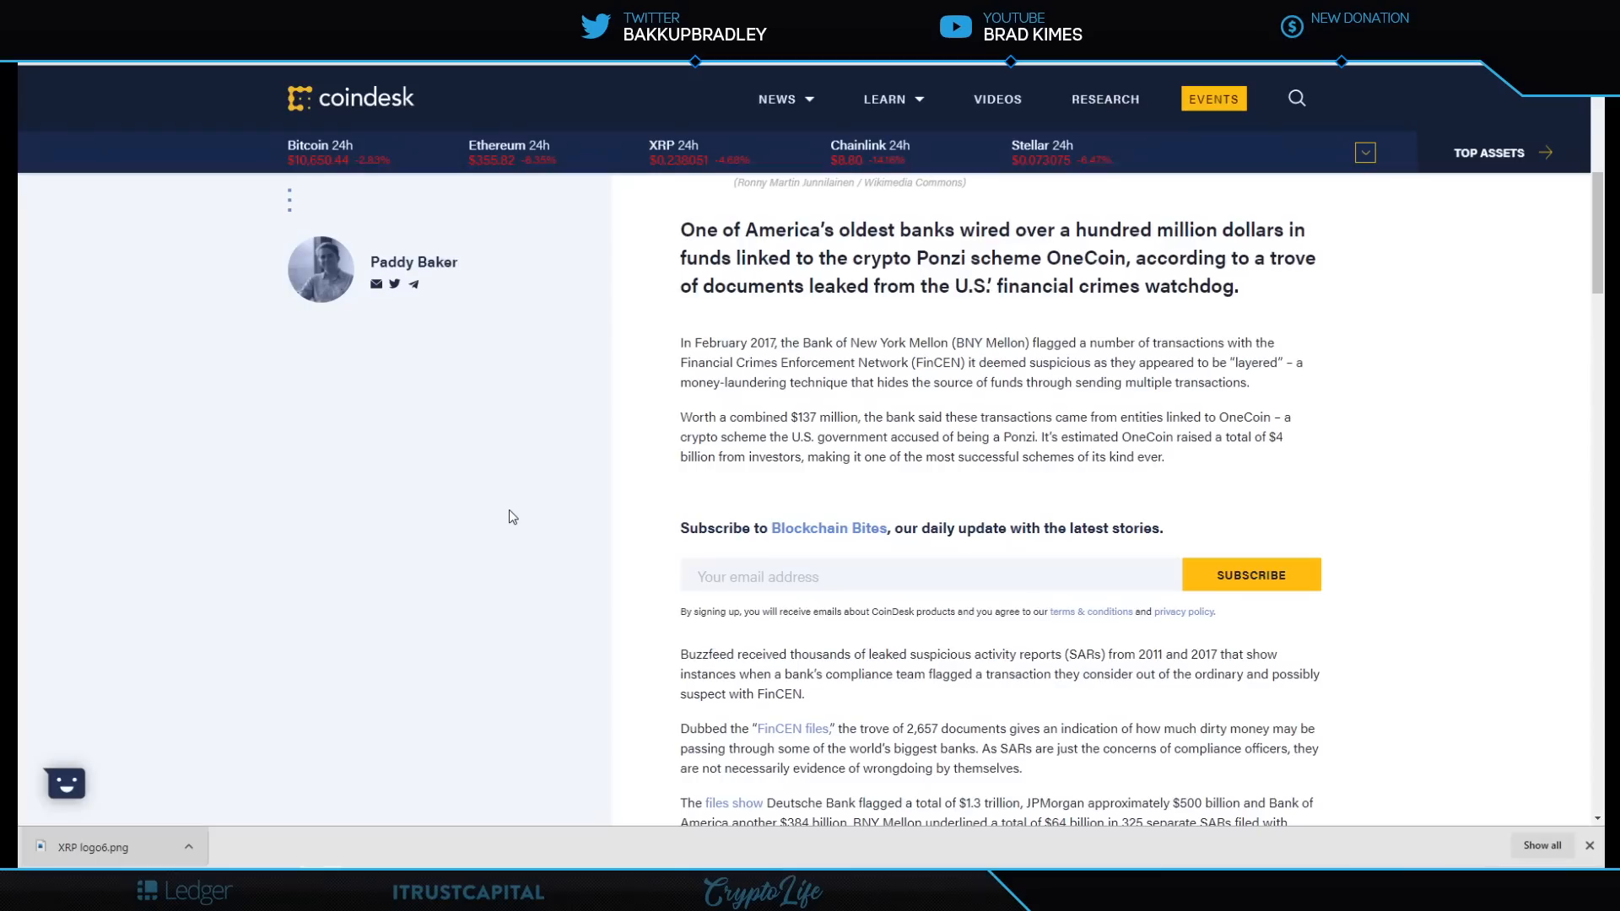
scroll("down", 3)
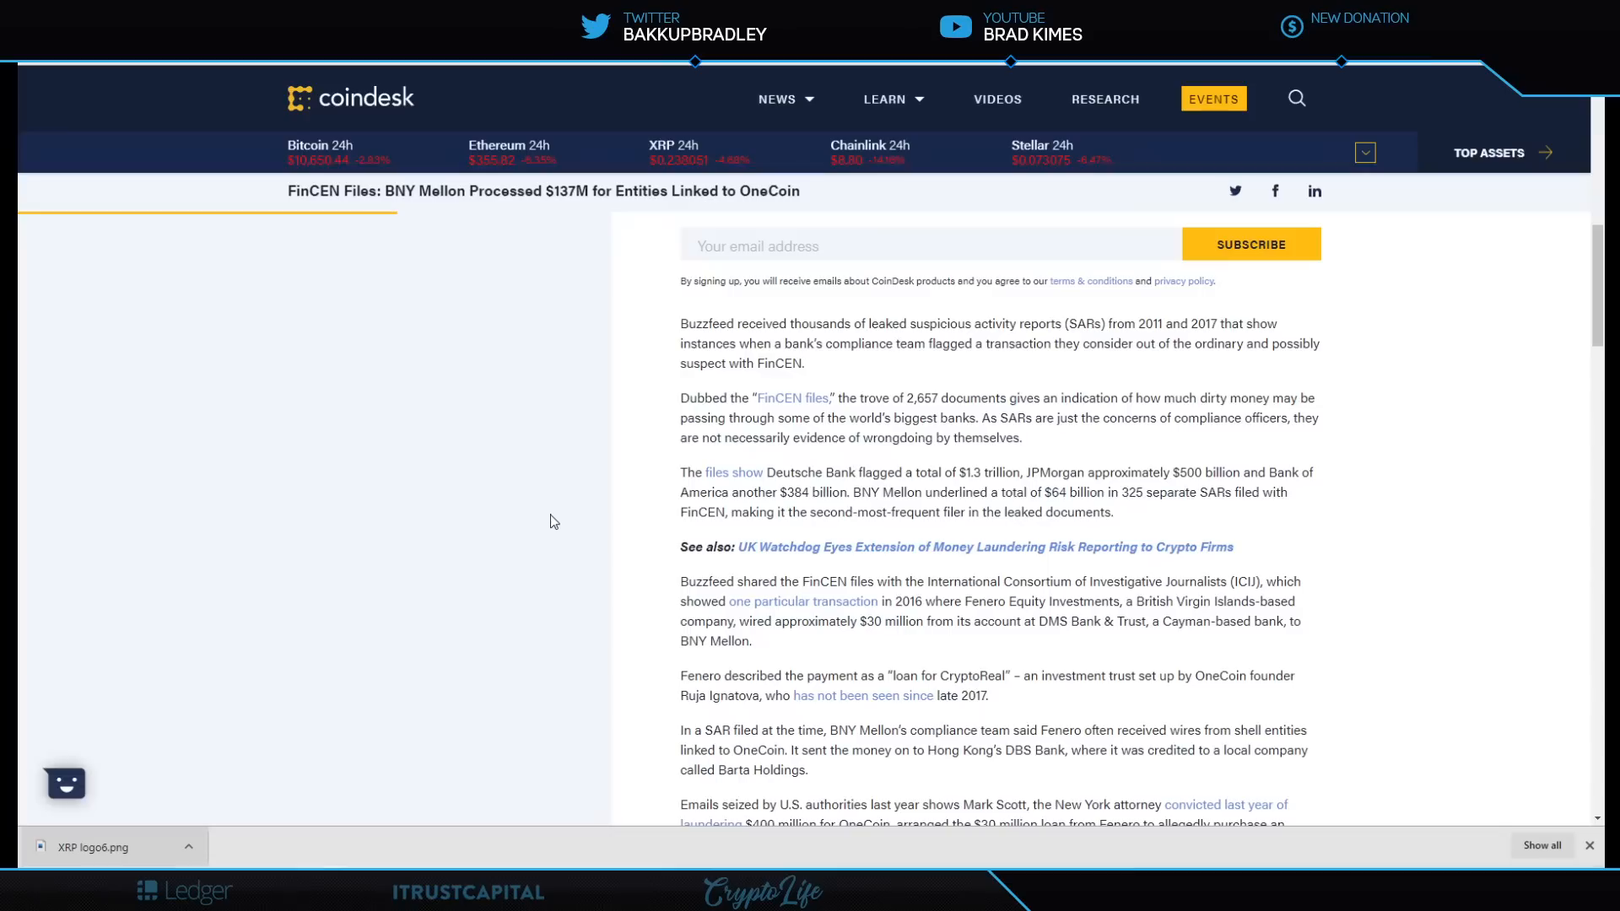
mouse_move(690, 544)
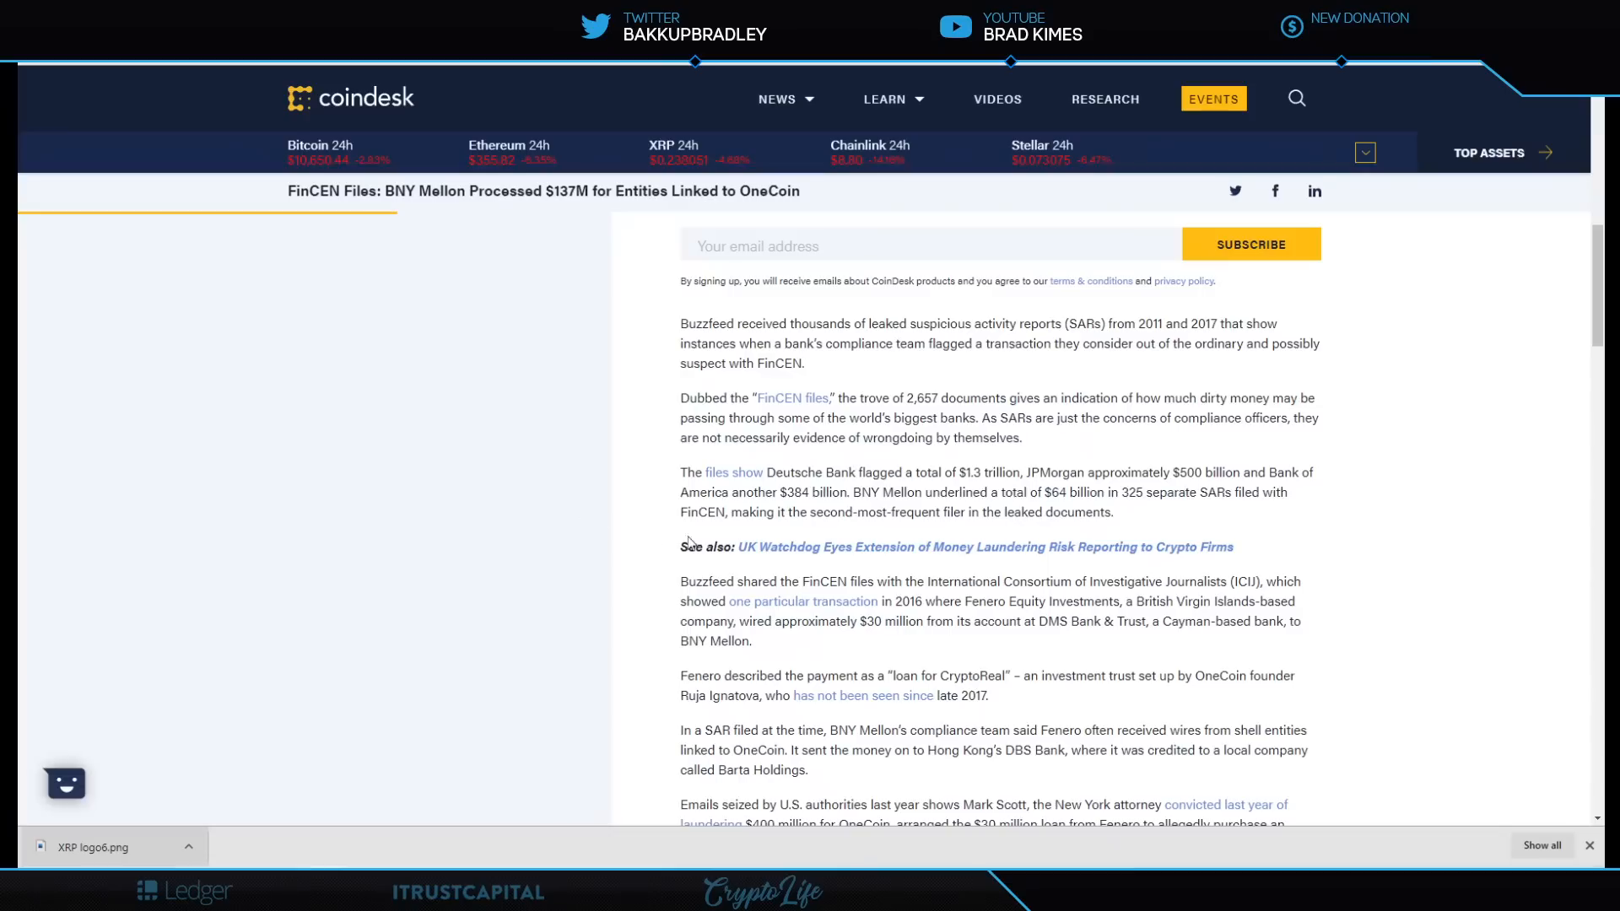
mouse_move(799, 539)
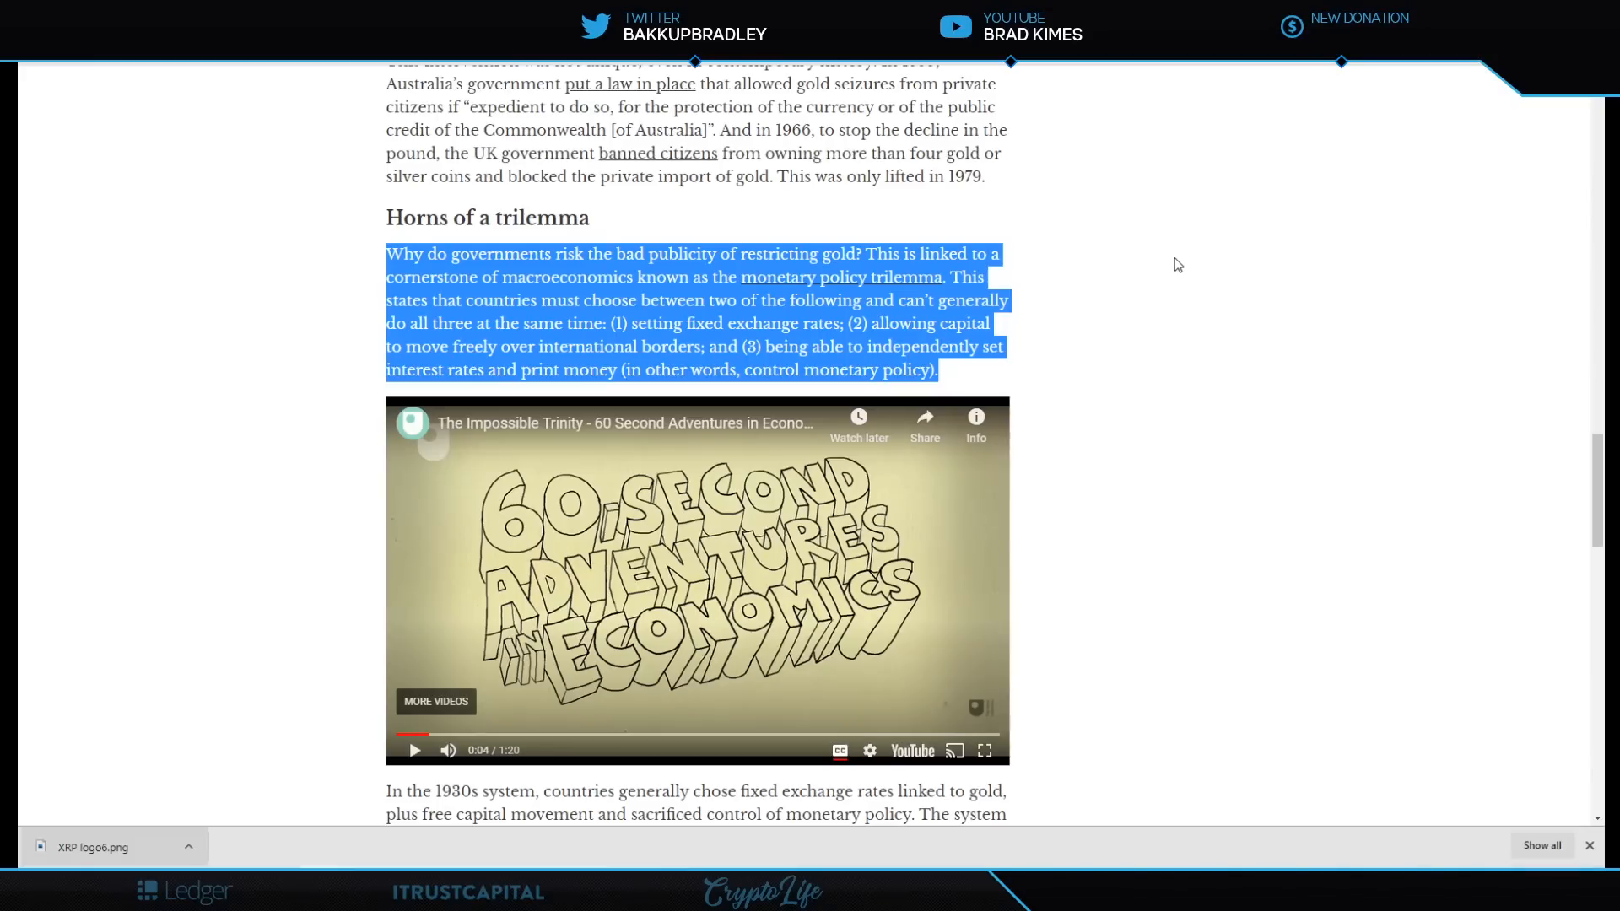
mouse_move(952, 387)
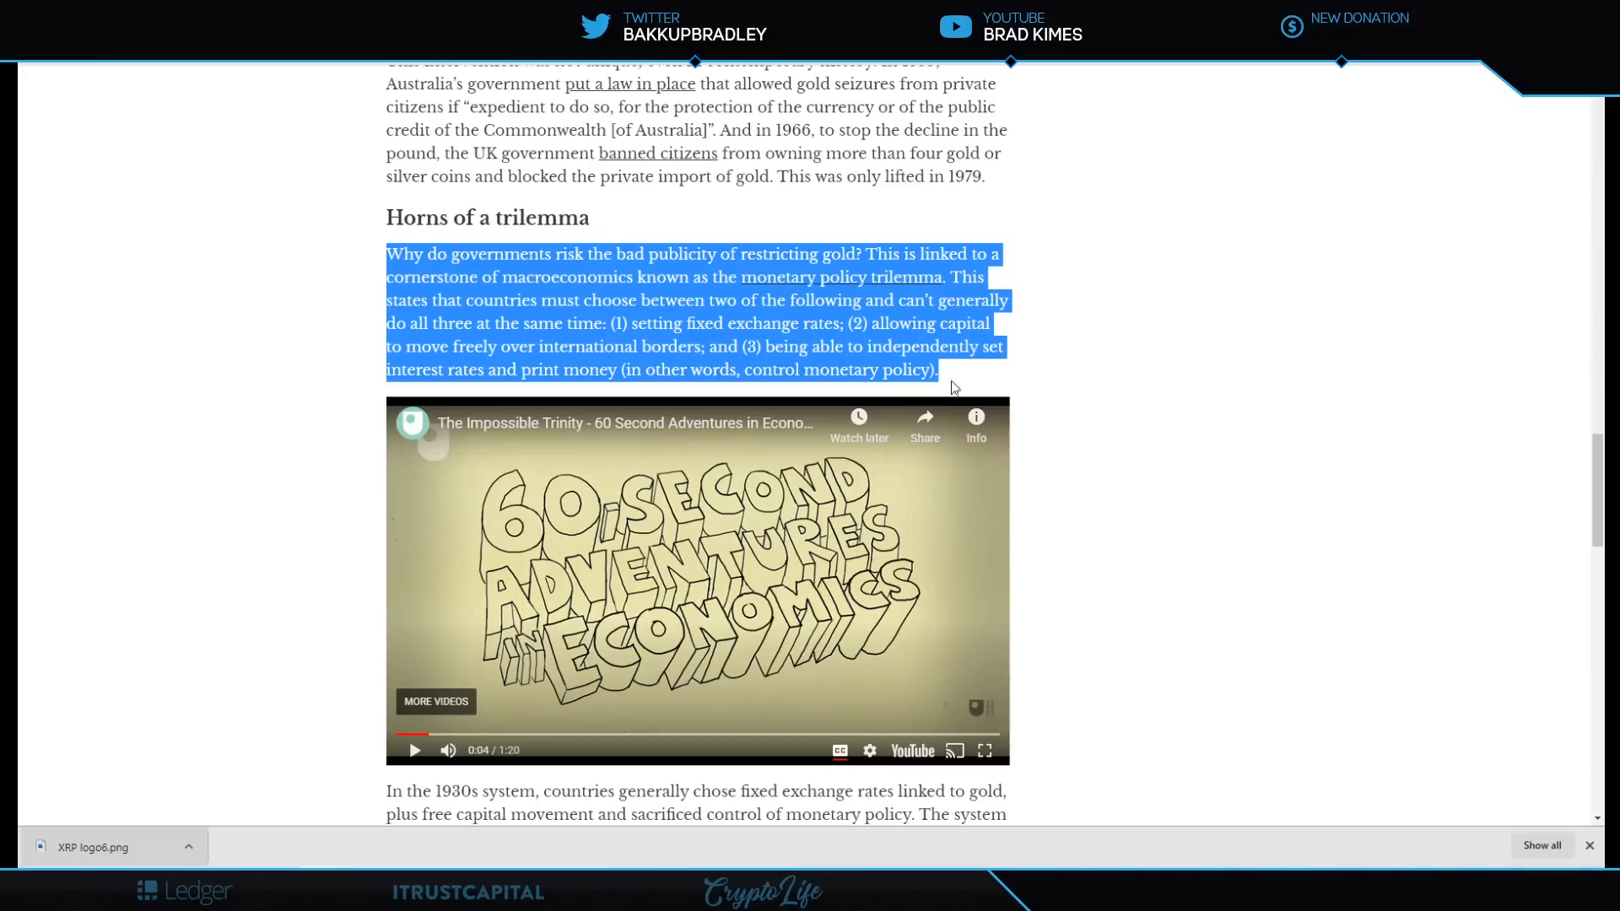
Scroll below the Impossible Trinity video to the paragraph on 1930s capital controls.
scroll("down", 3)
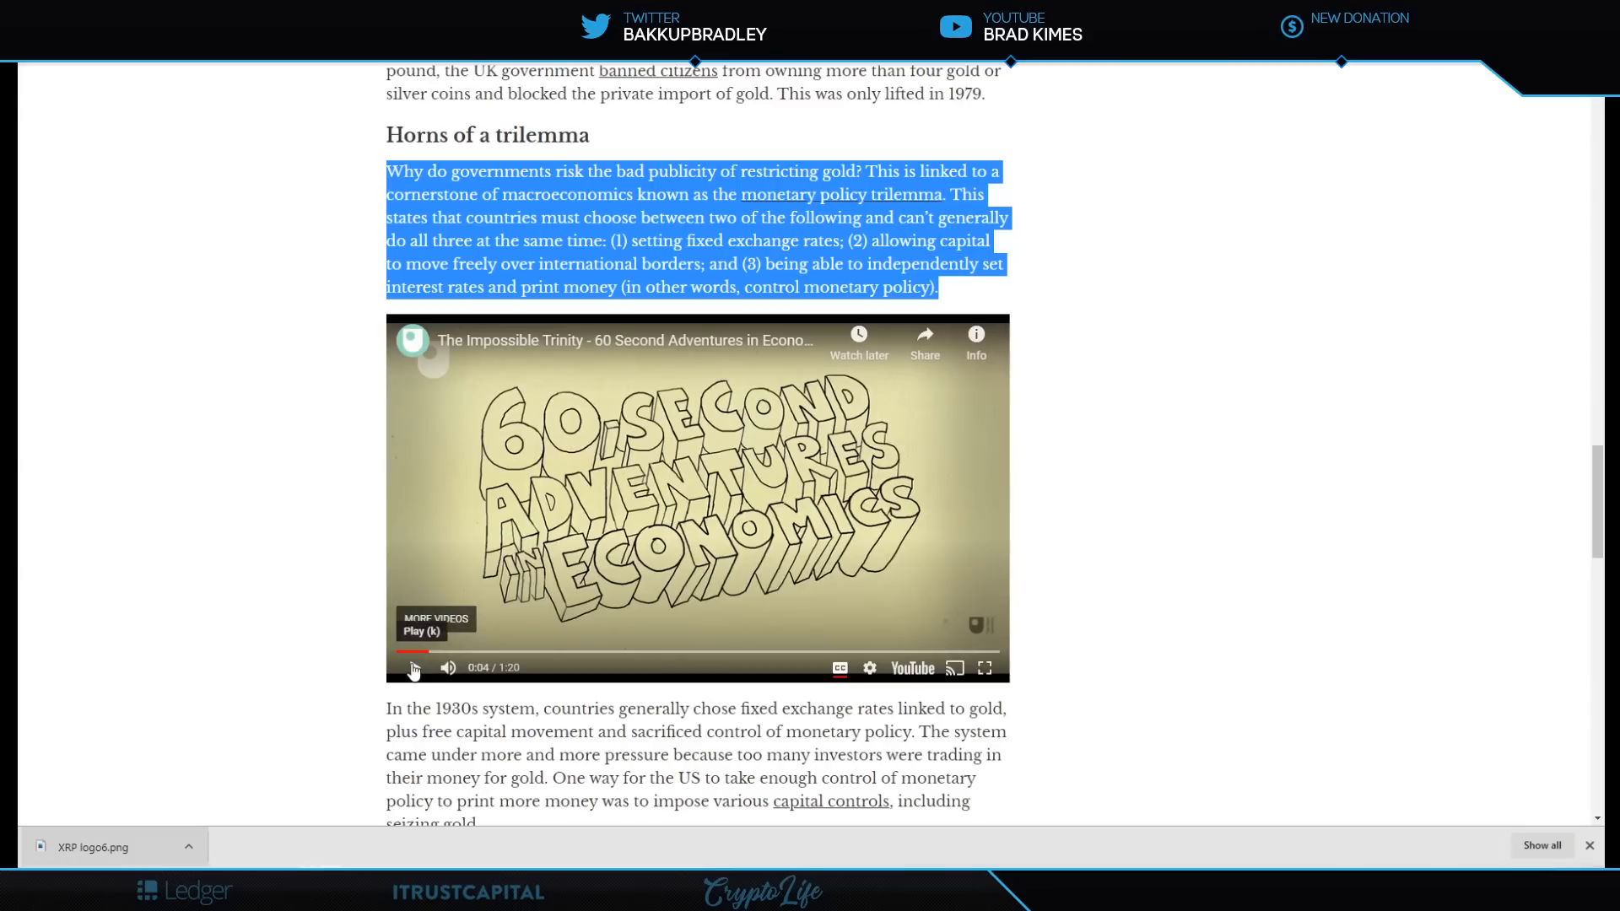
Play the Impossible Trinity explainer video and stop it at 1:12 of 1:20.
left_click(414, 672)
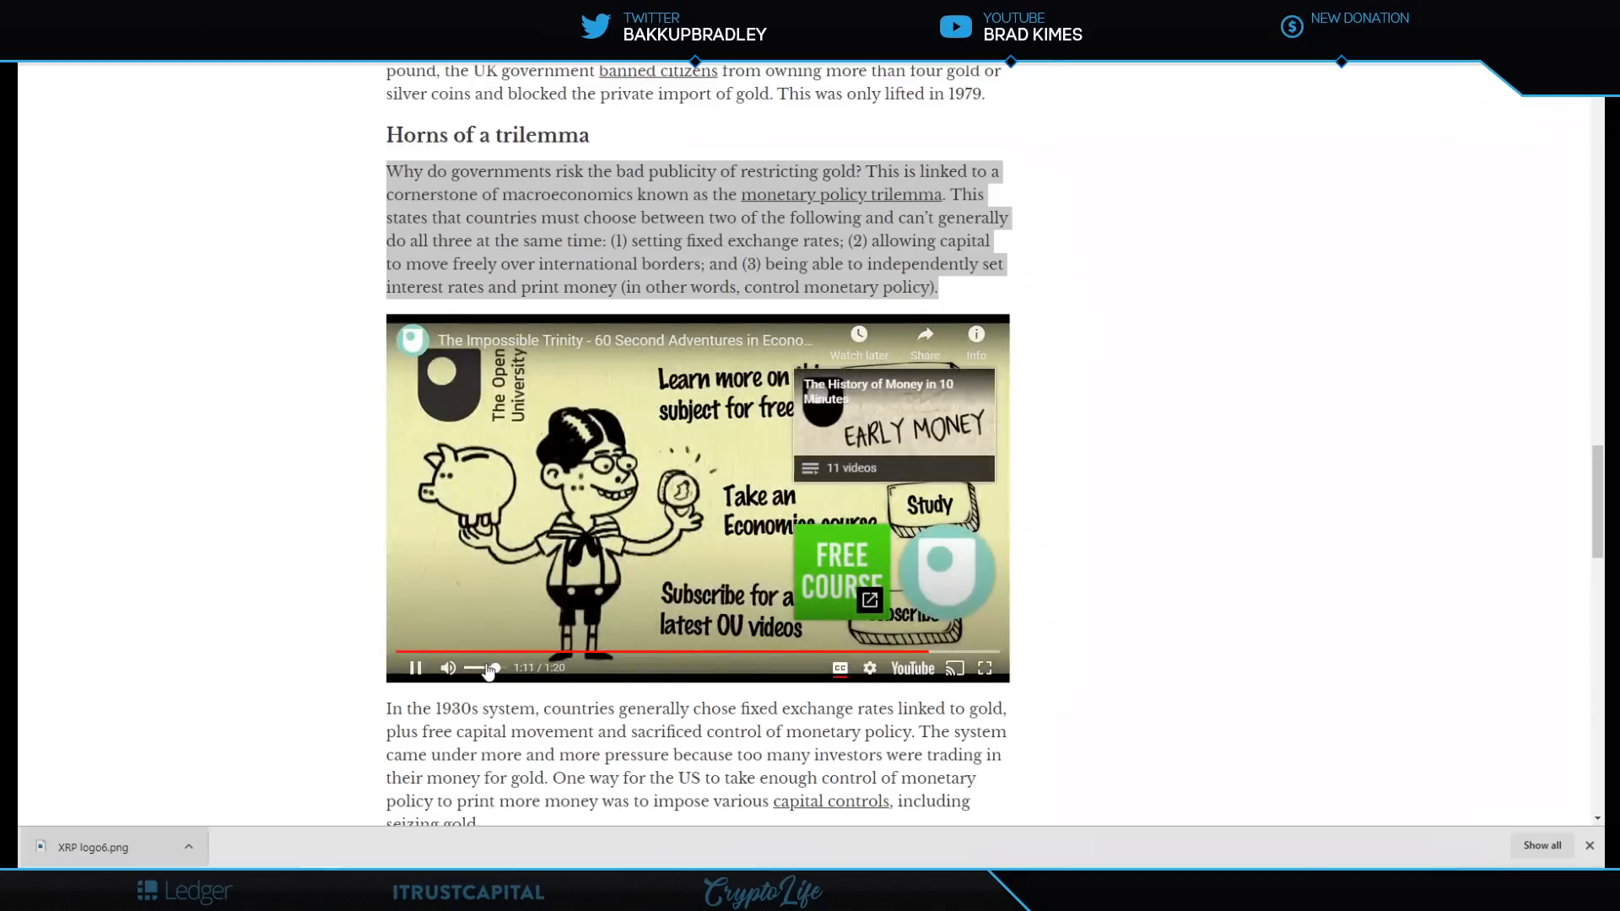
left_click(415, 667)
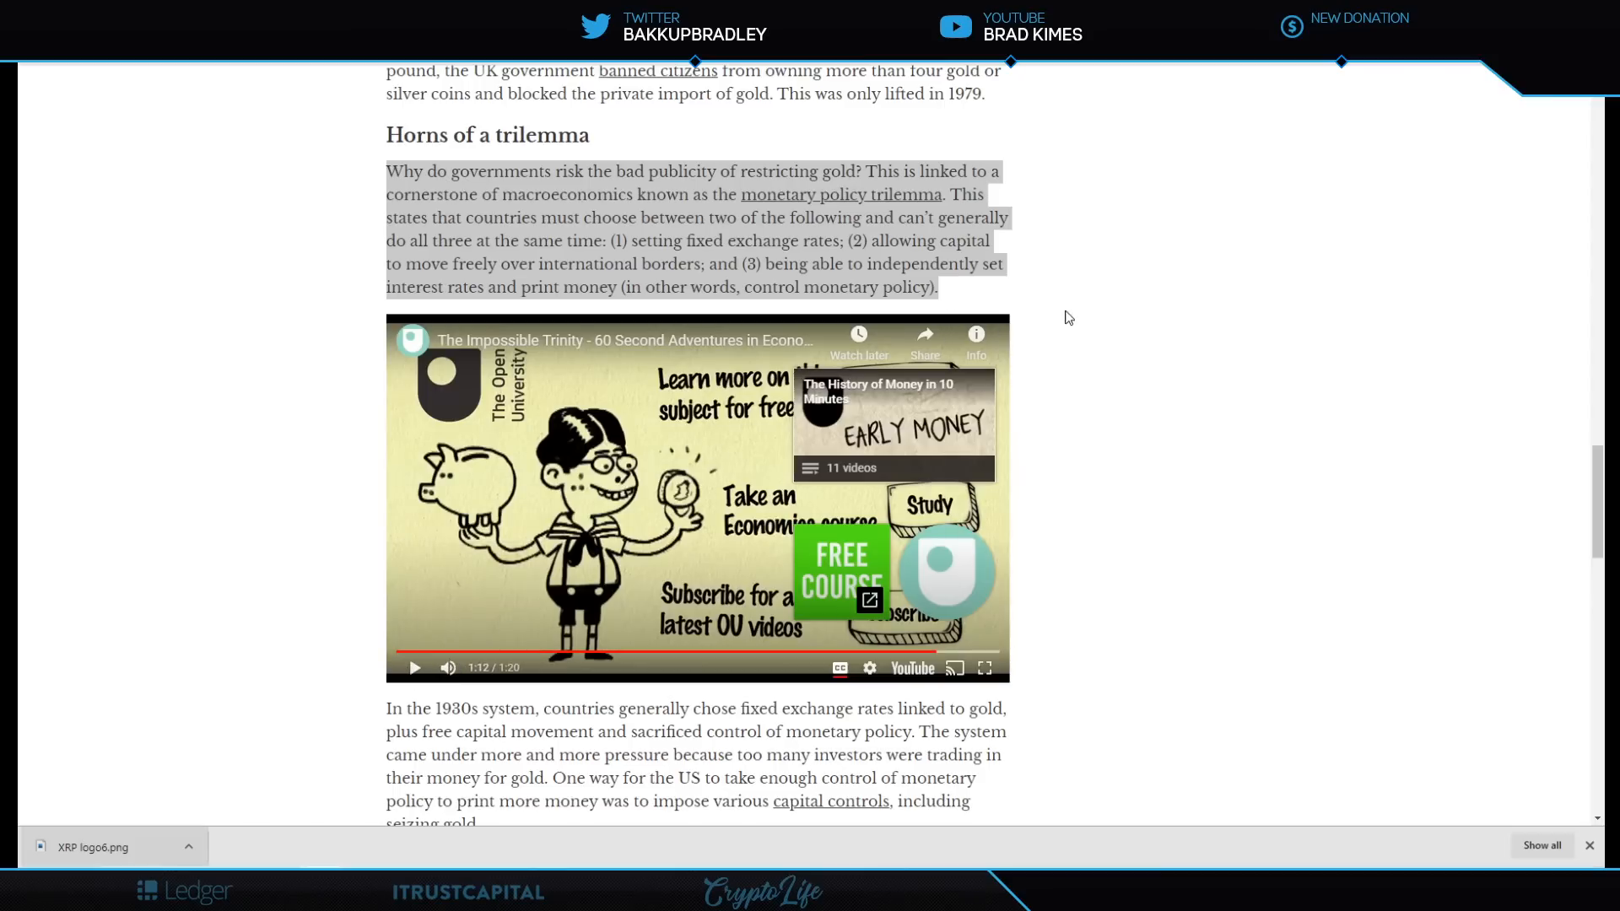
mouse_move(1073, 308)
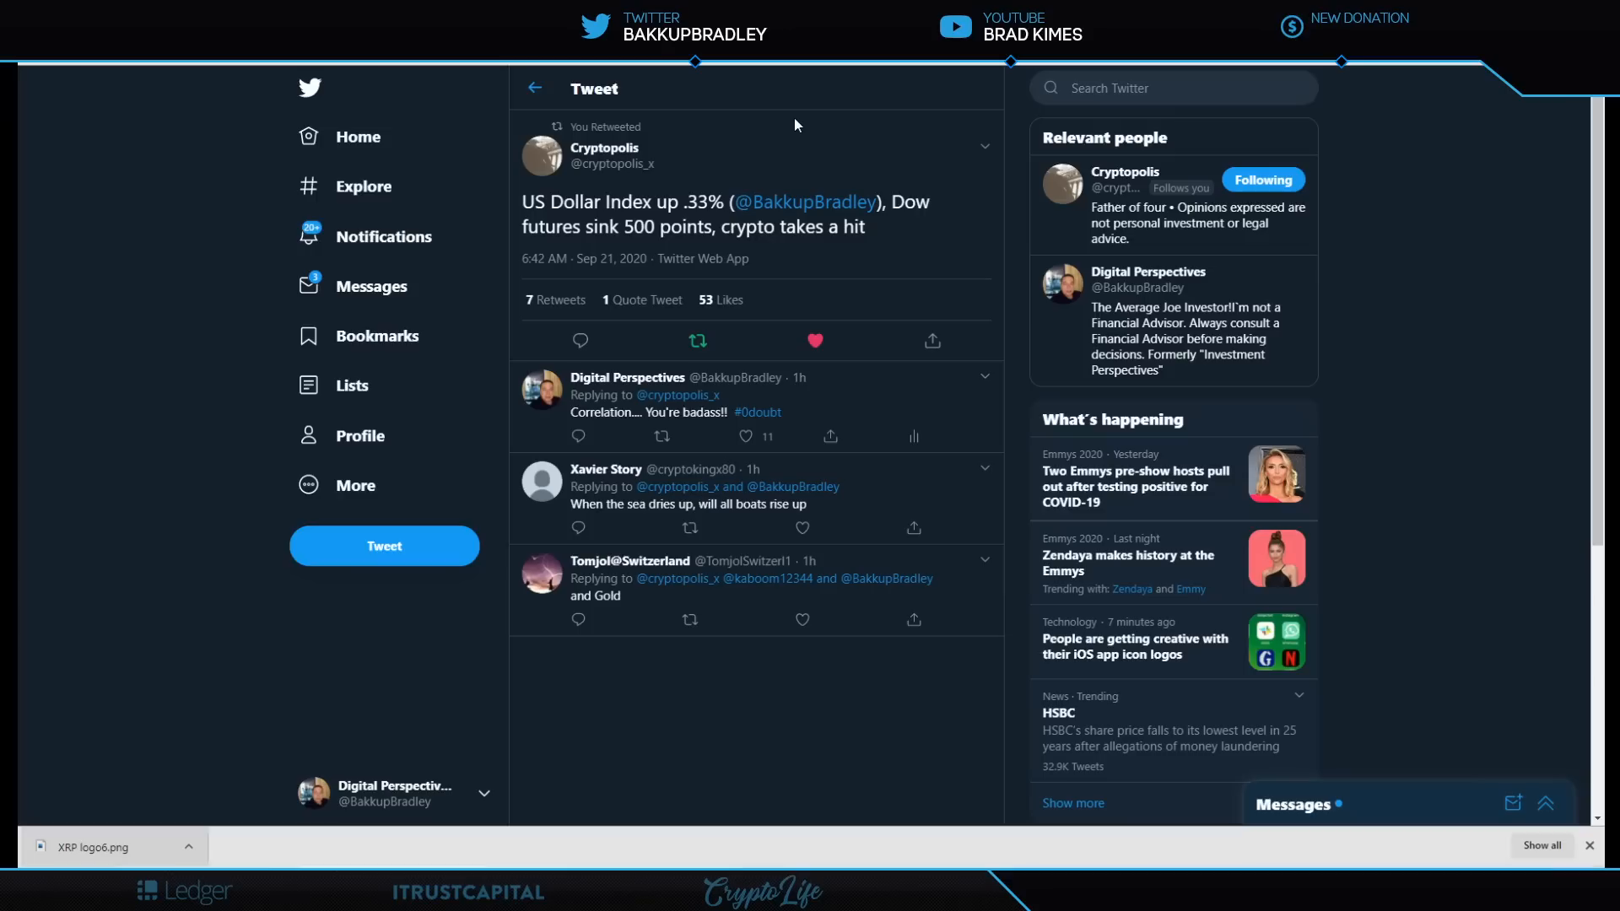
mouse_move(731, 114)
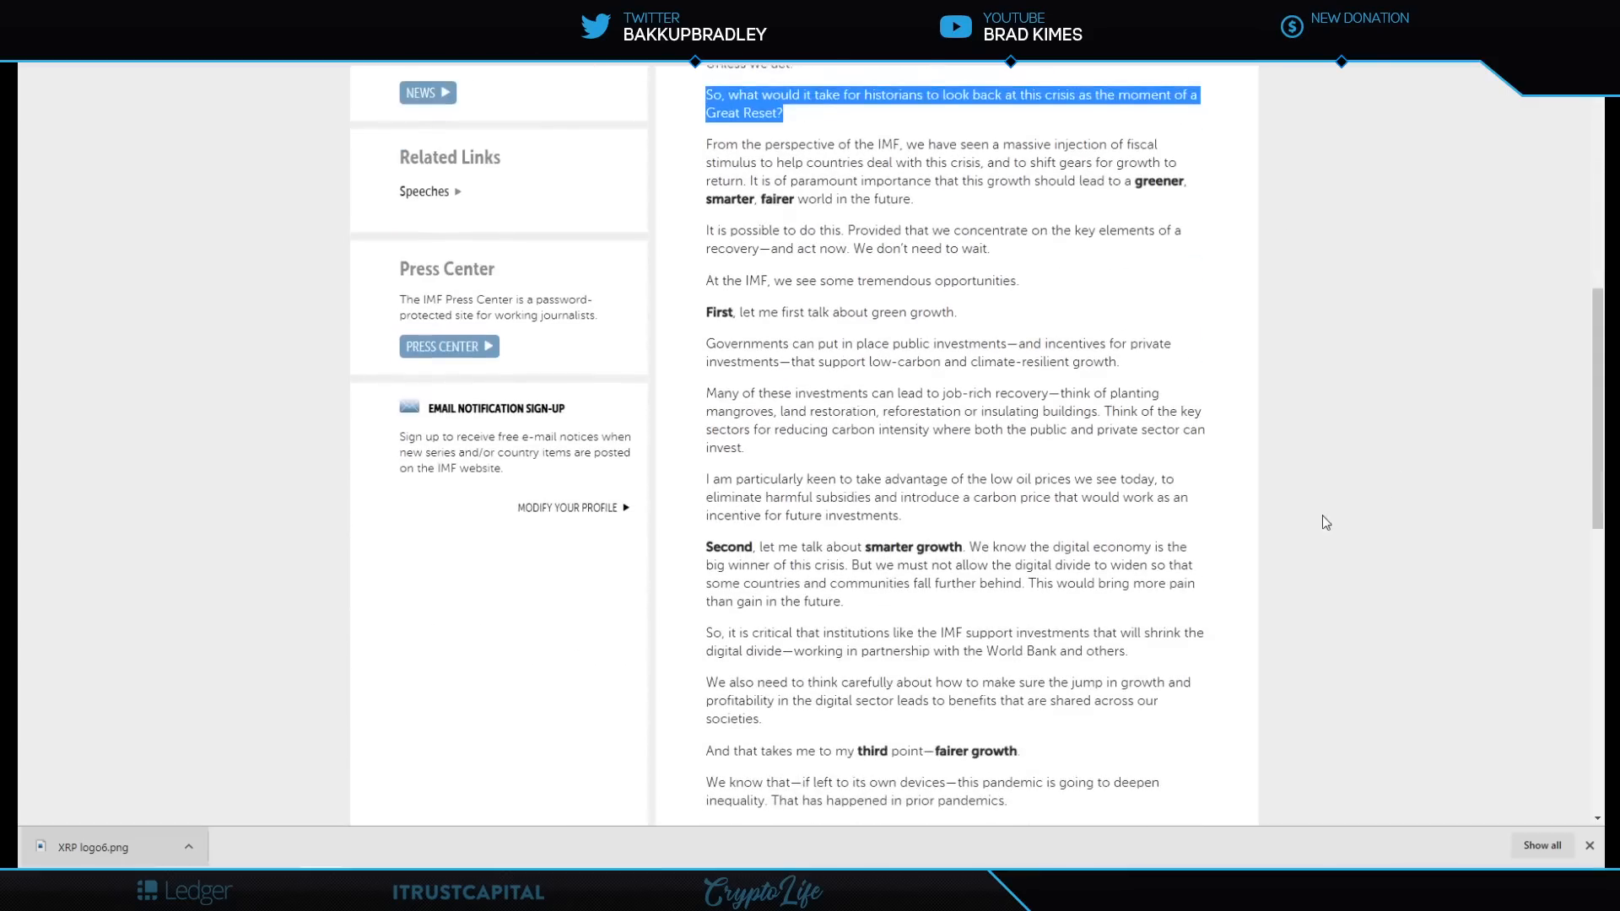
mouse_move(752, 334)
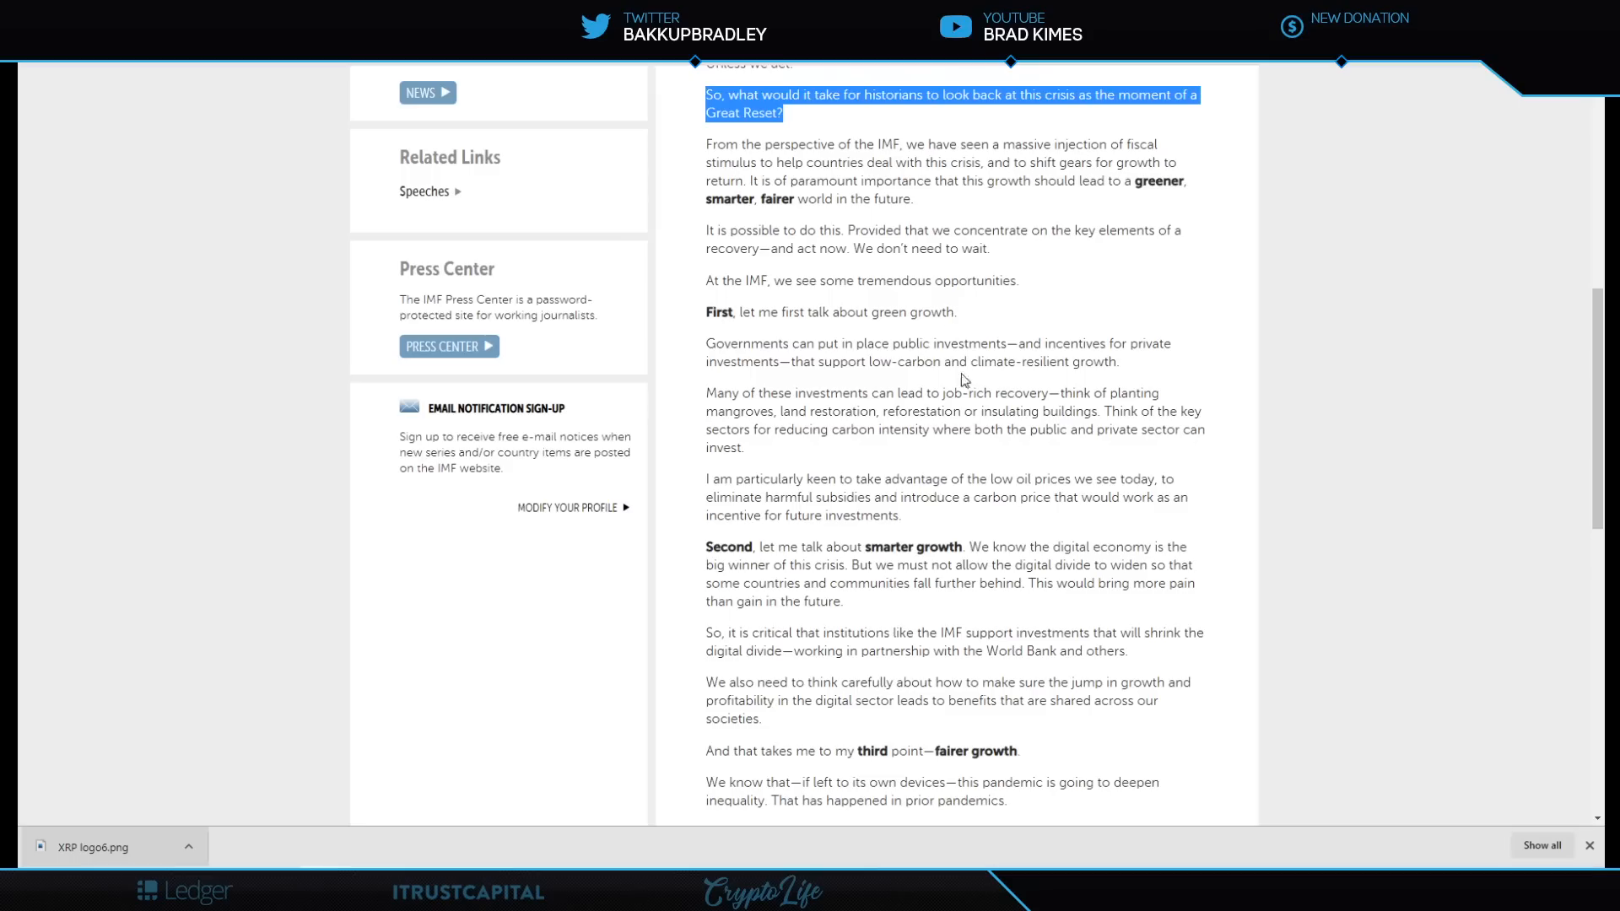
mouse_move(1131, 517)
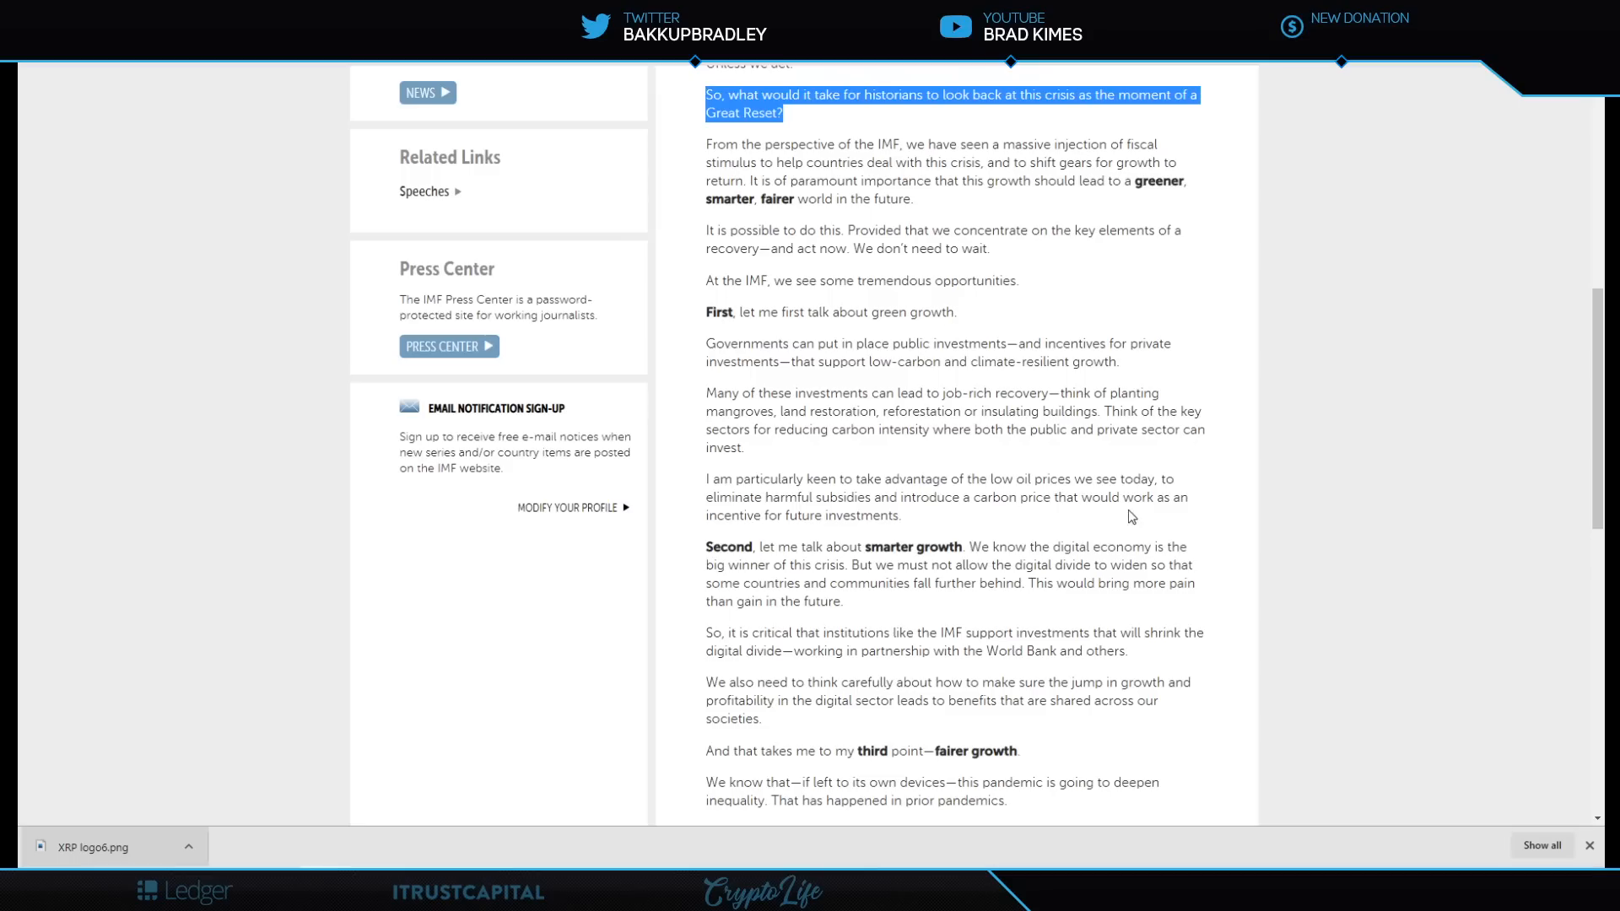
Read down the IMF speech to its point on fairer growth.
scroll("down", 3)
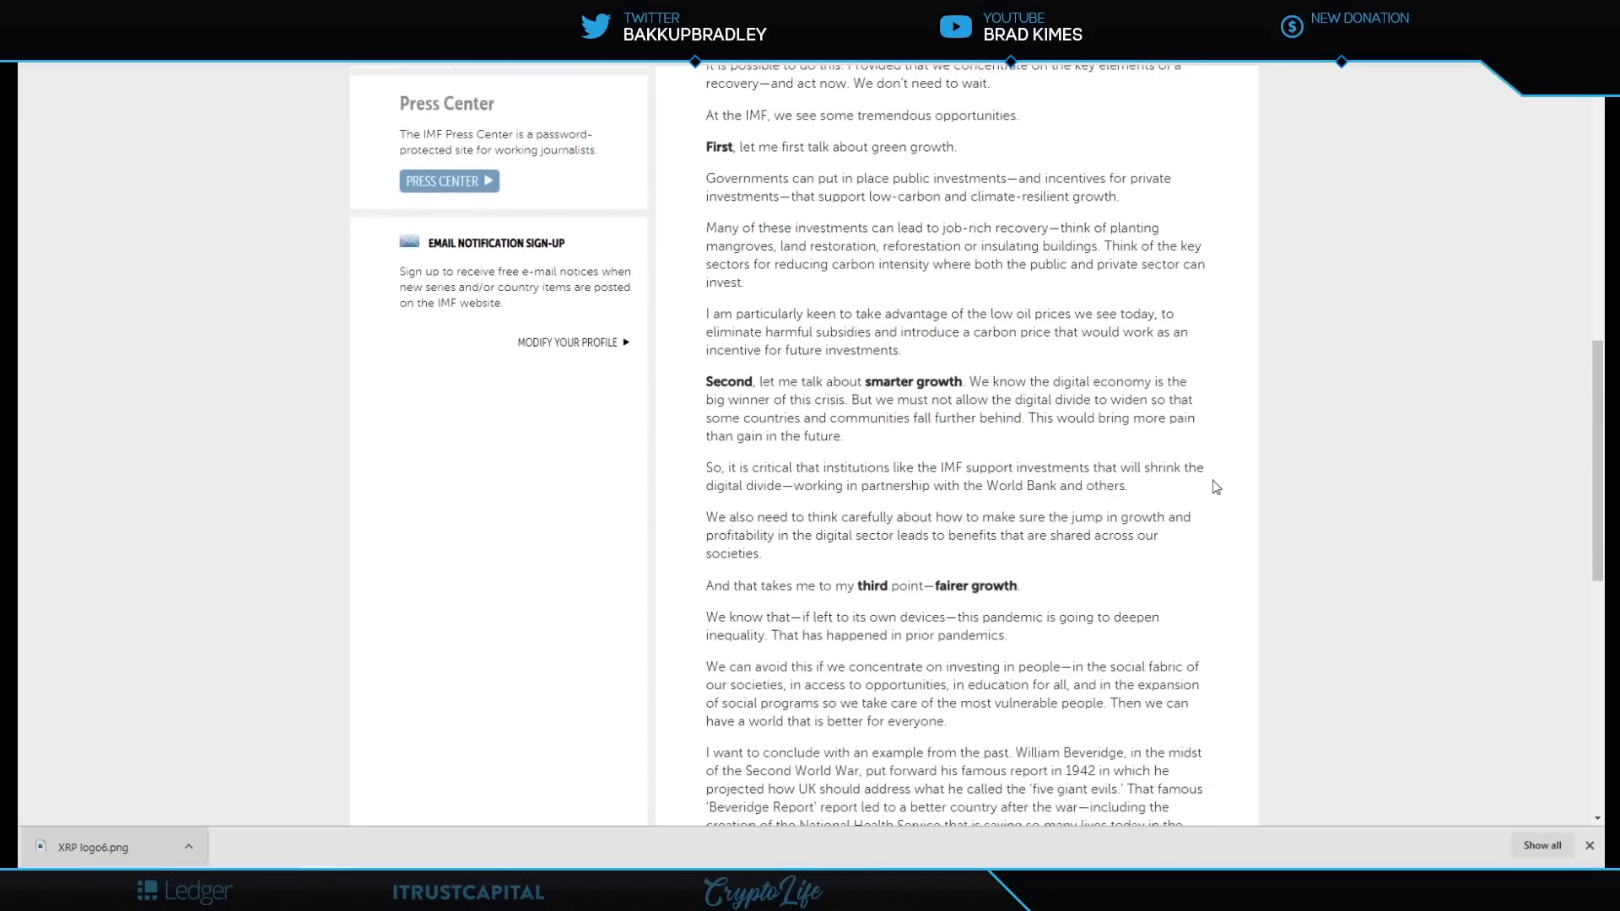
mouse_move(1247, 445)
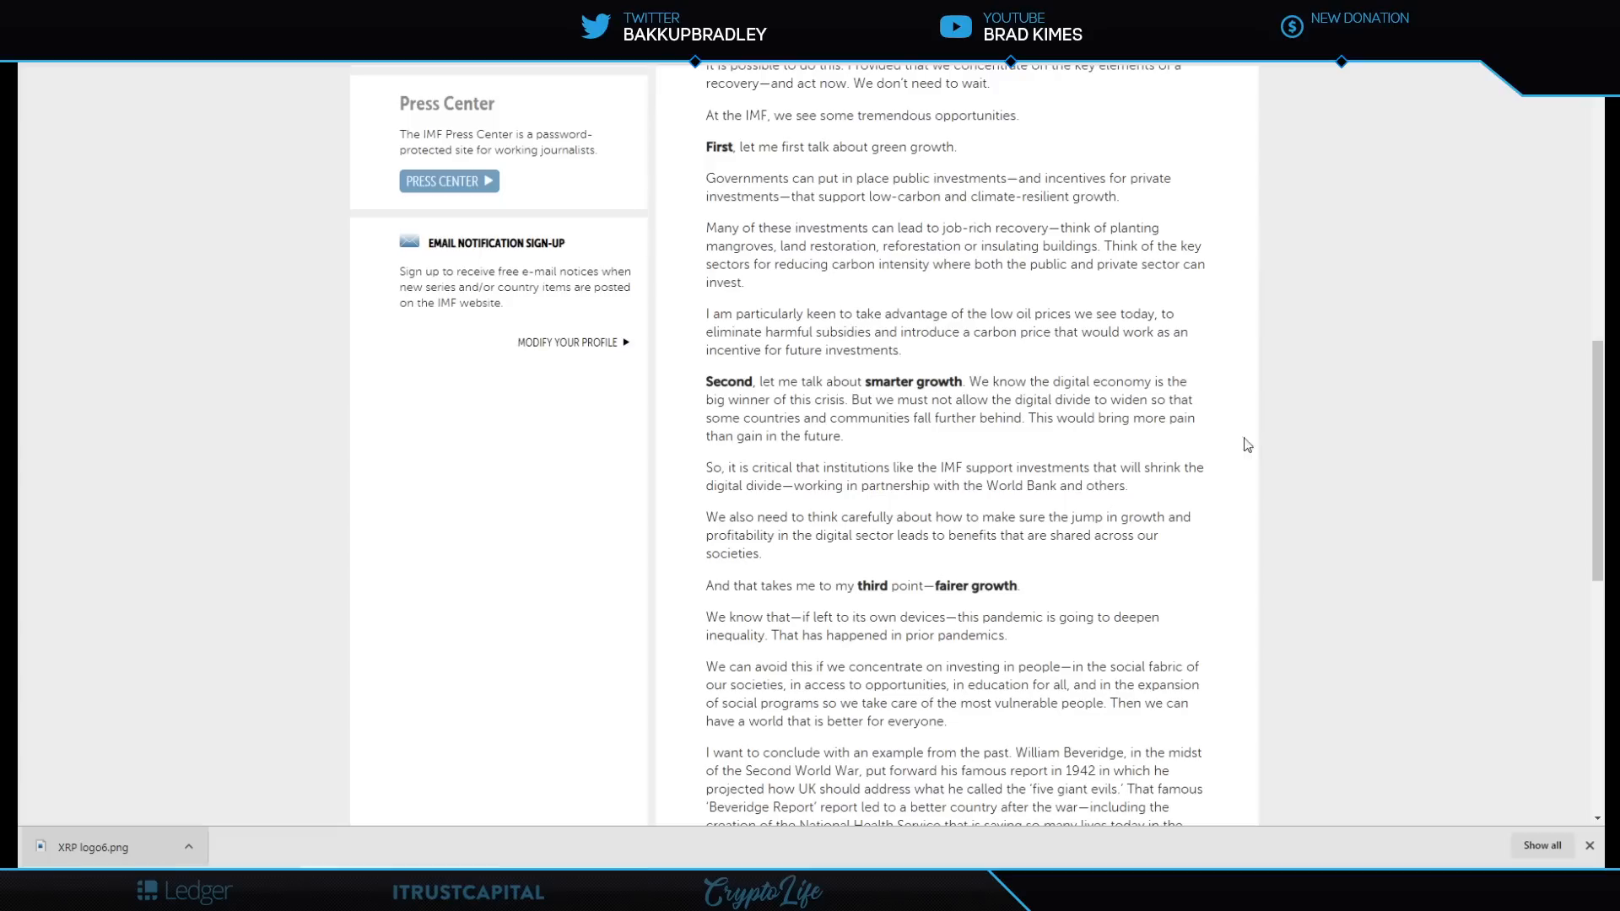
mouse_move(1260, 428)
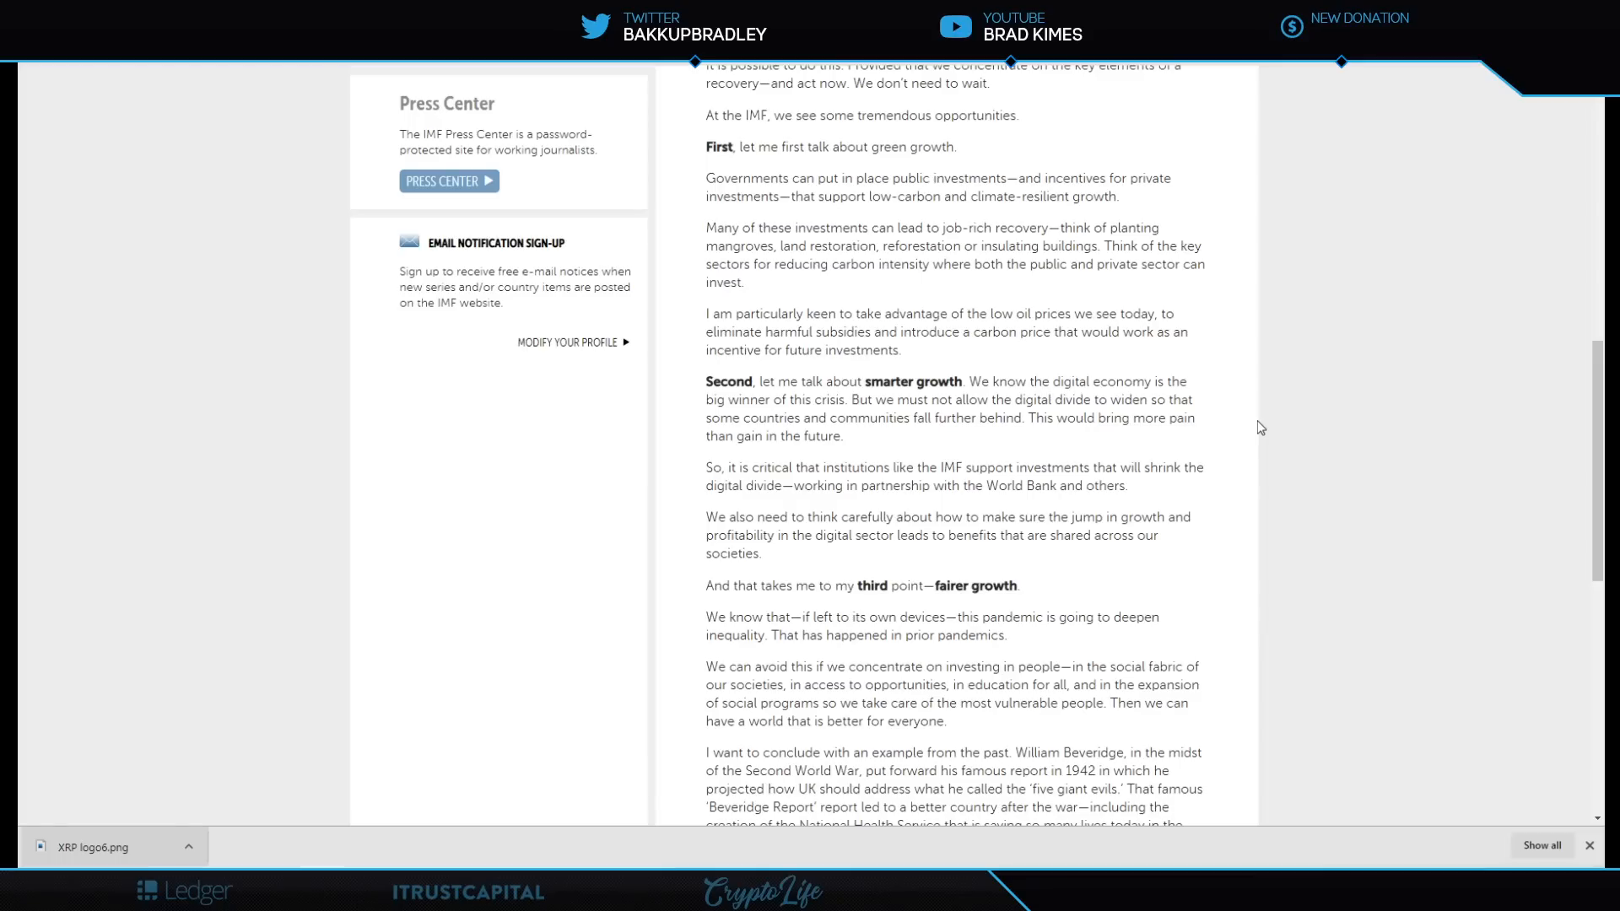
scroll("down", 3)
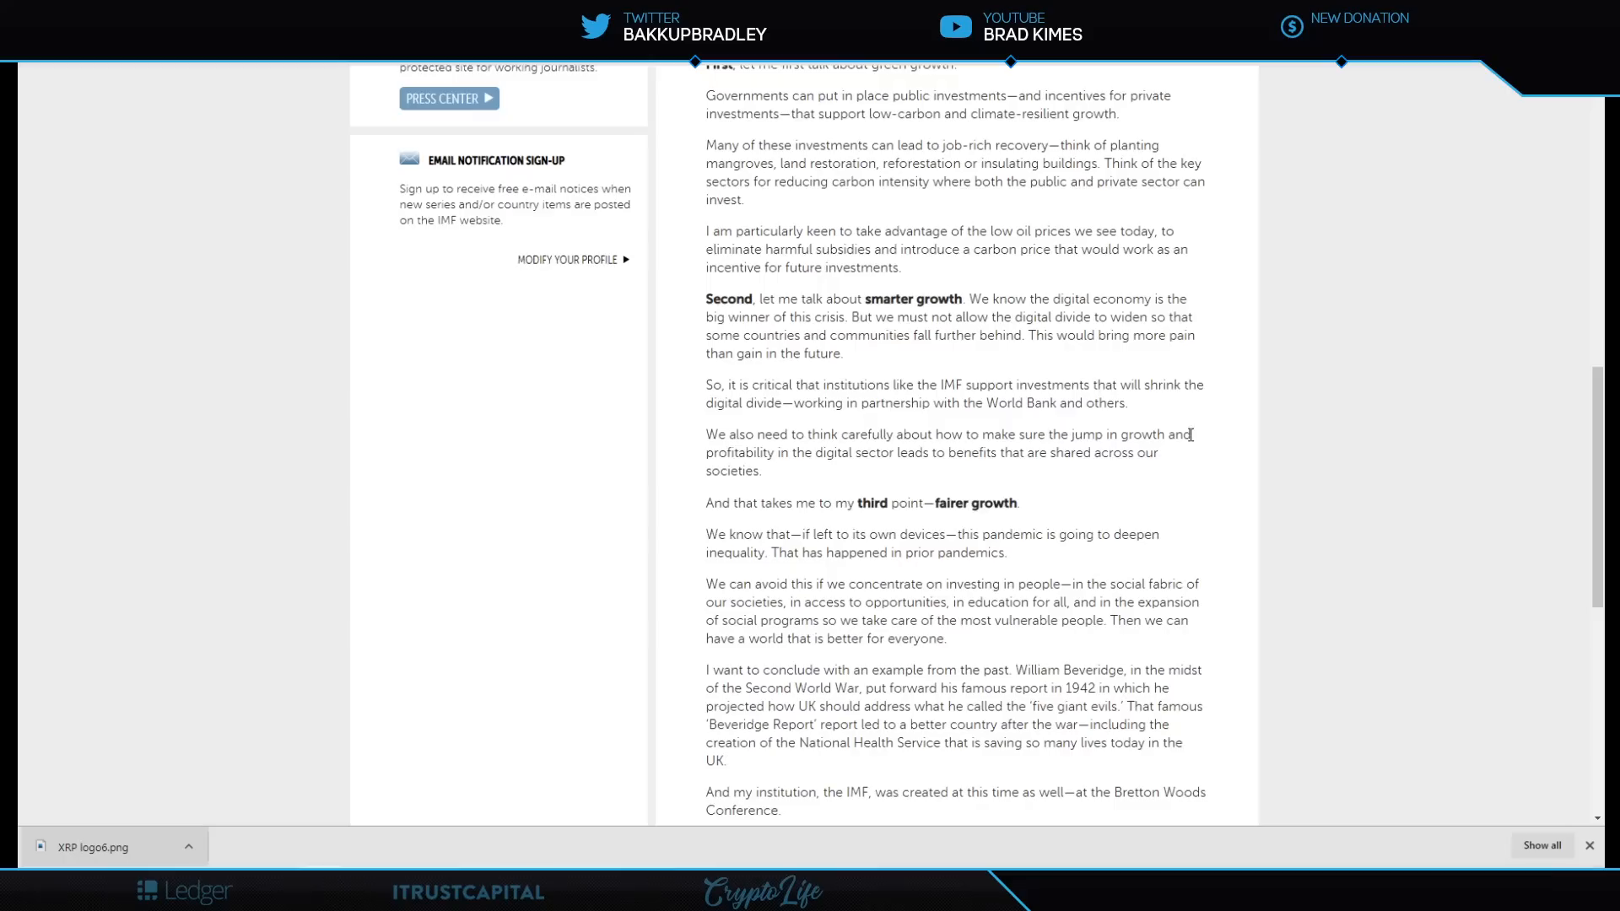
scroll("down", 3)
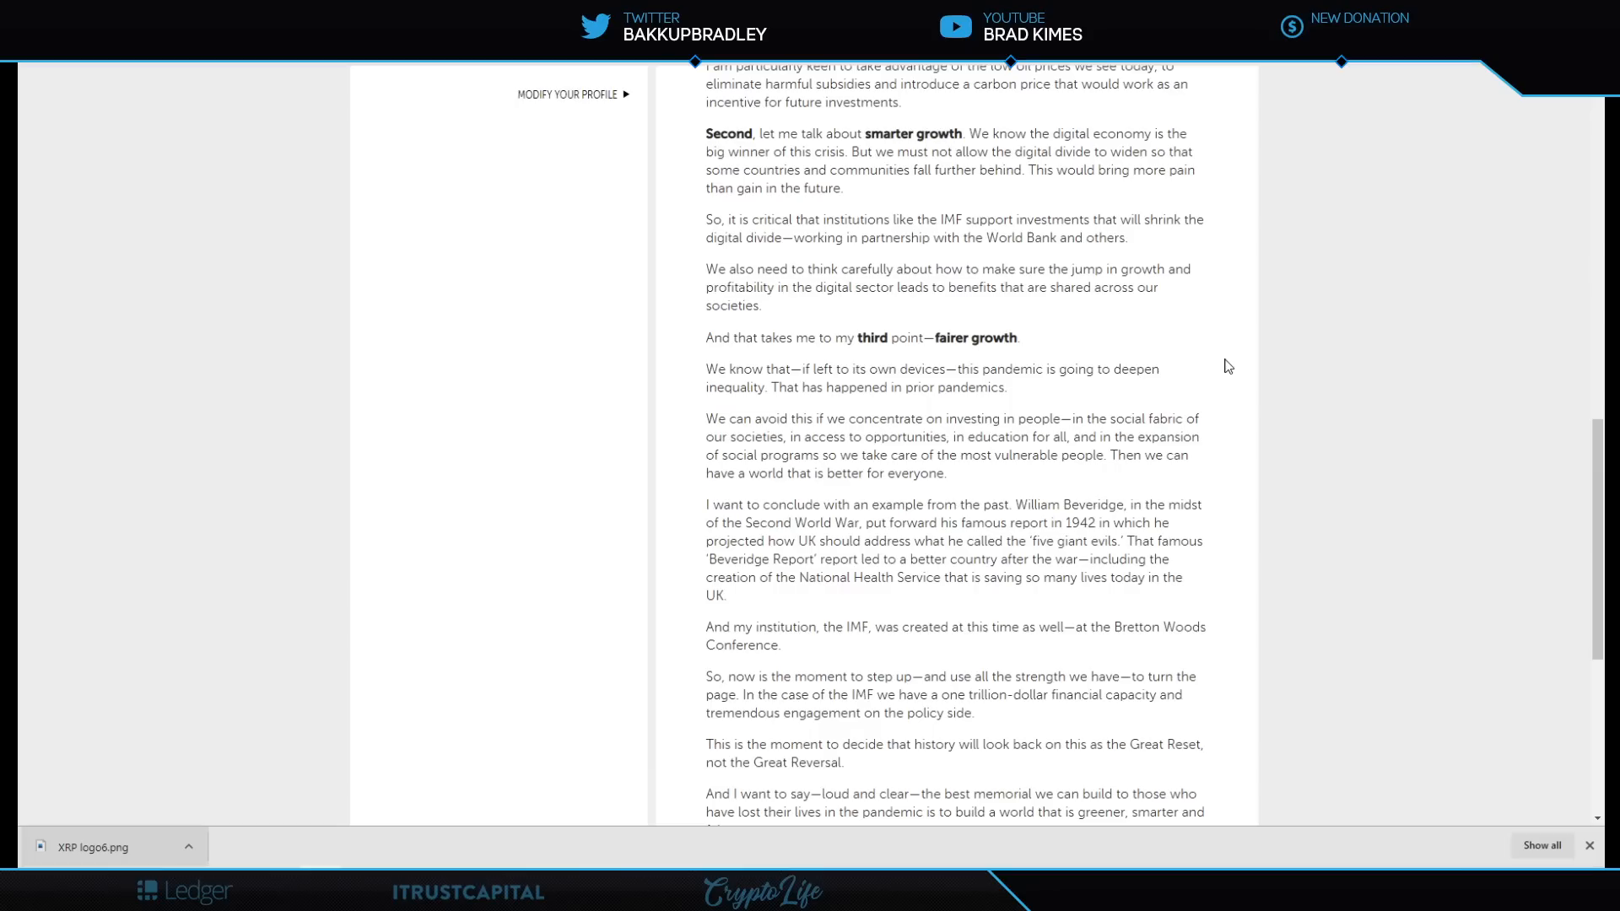
scroll("down", 3)
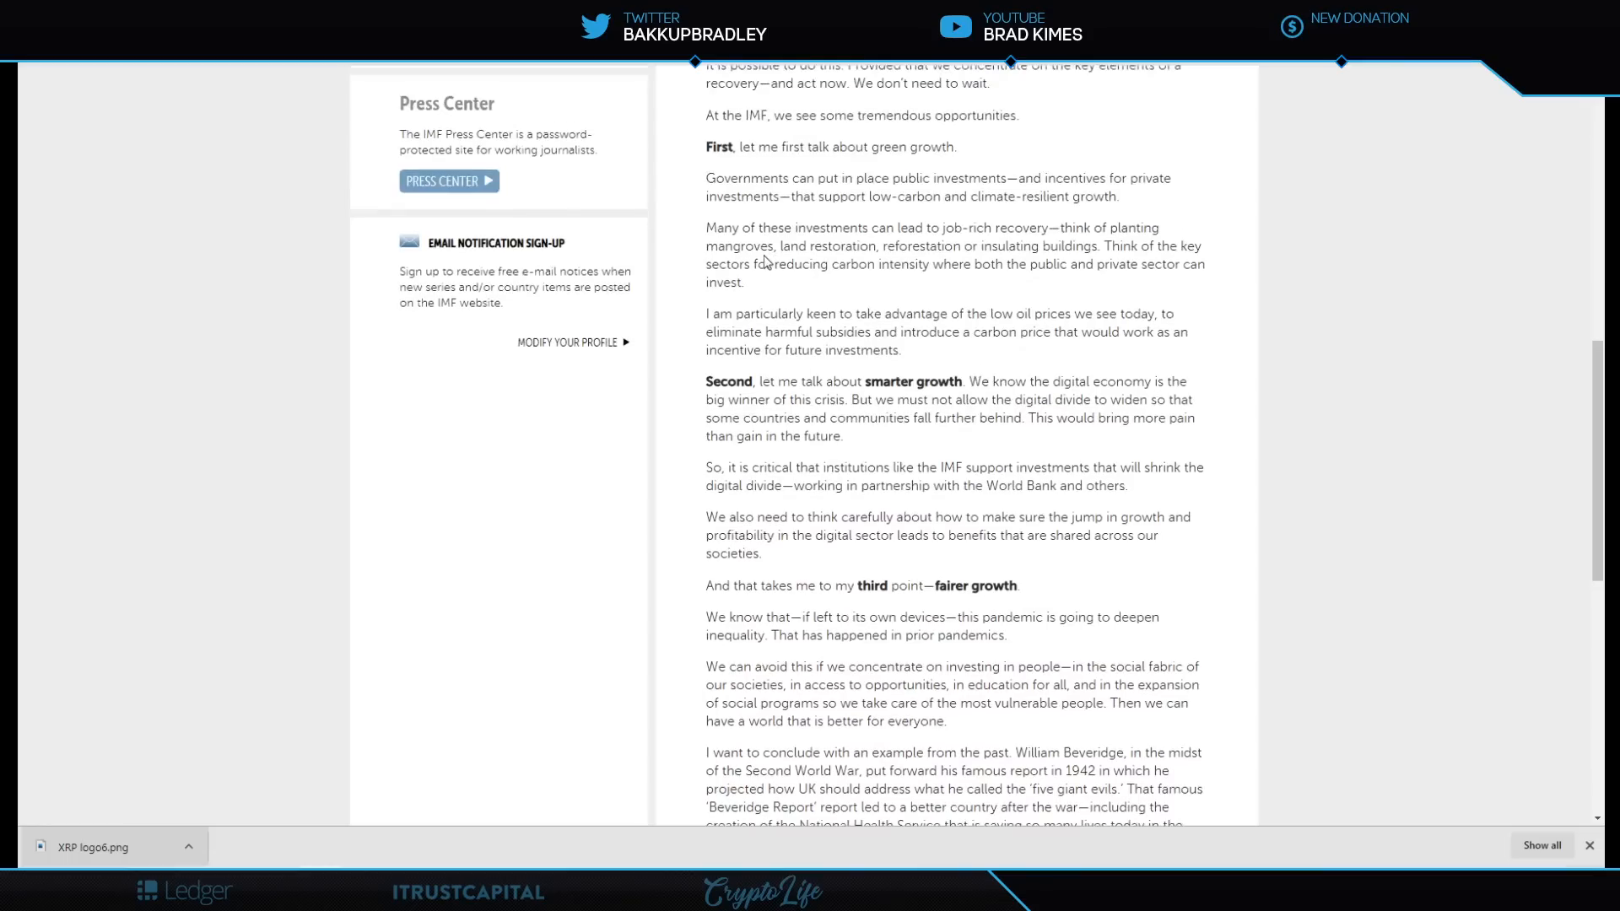
scroll("up", 3)
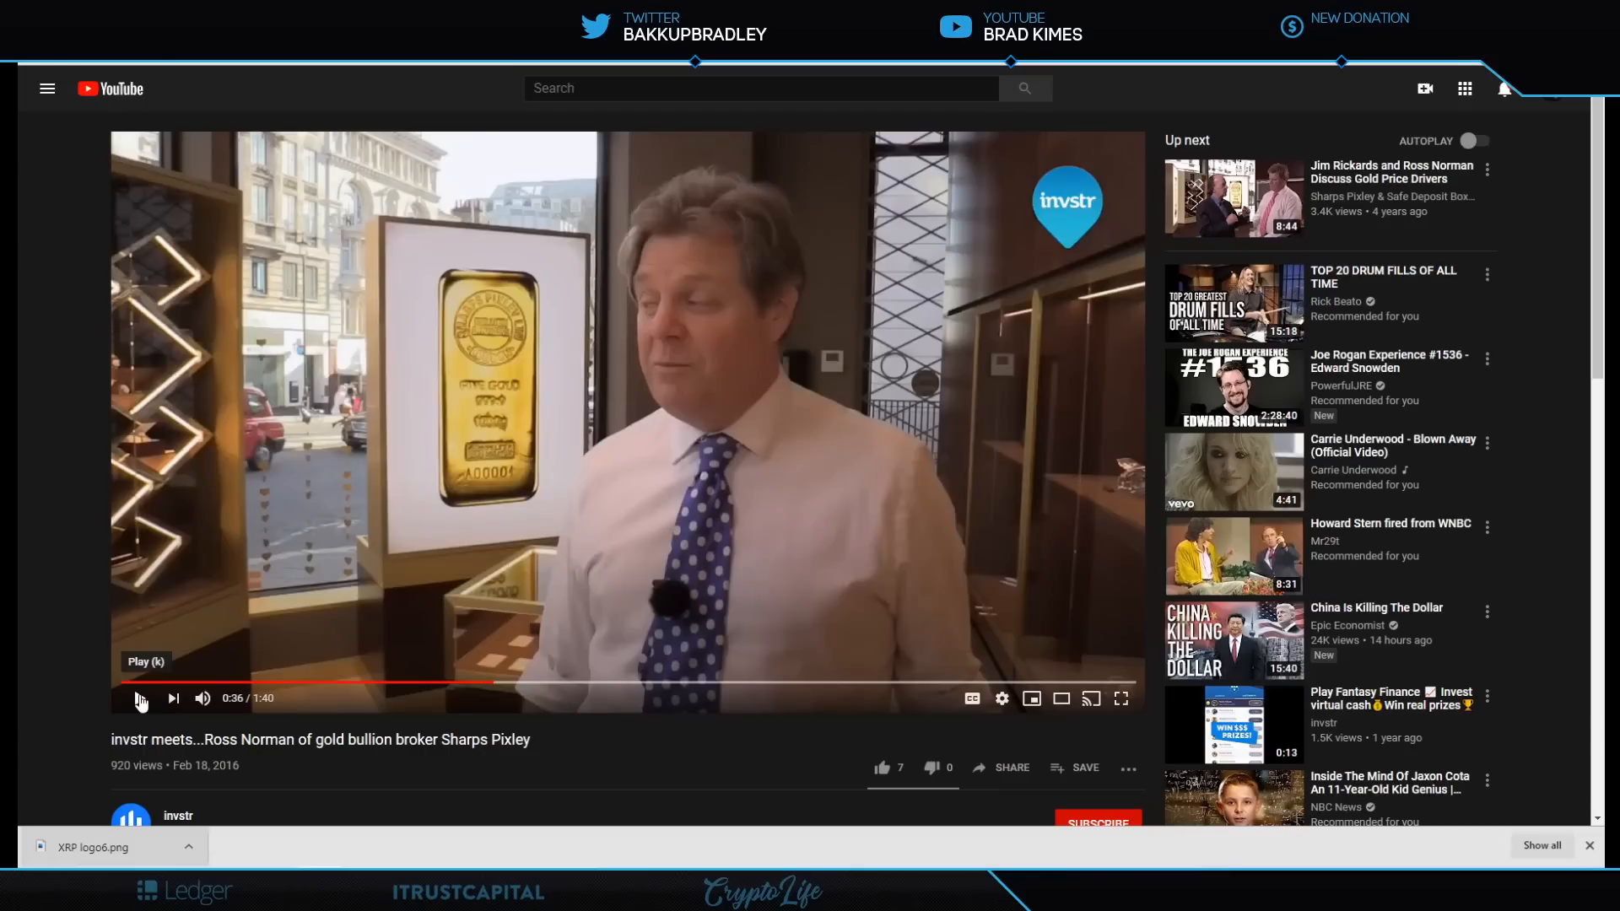
Play the Ross Norman Sharps Pixley interview and pause it at 0:50.
left_click(139, 699)
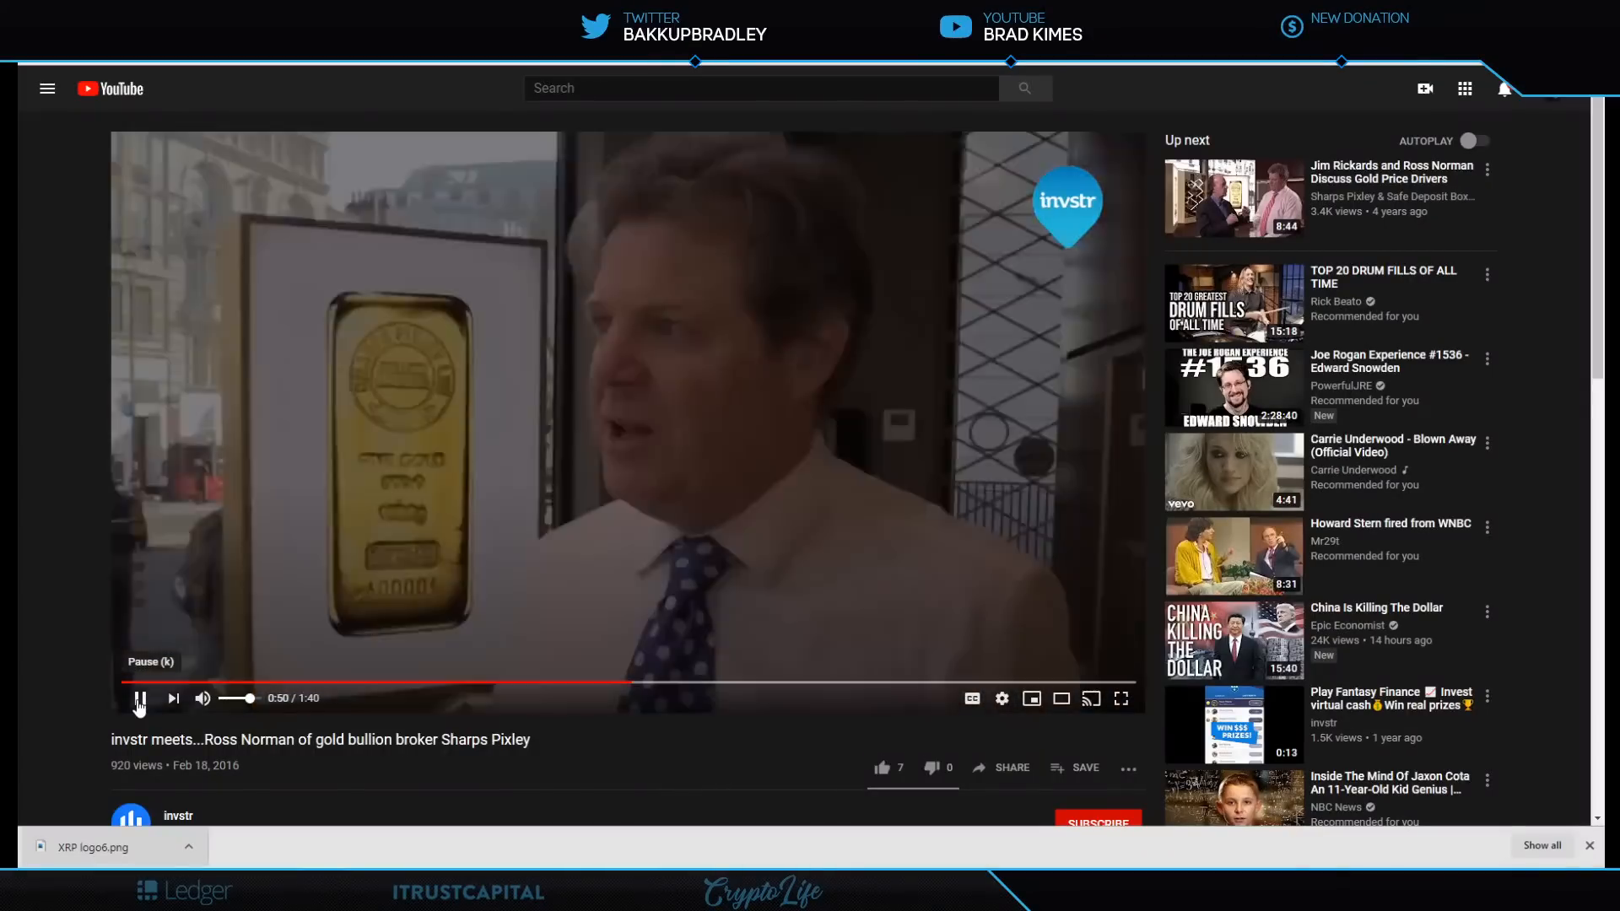
left_click(138, 699)
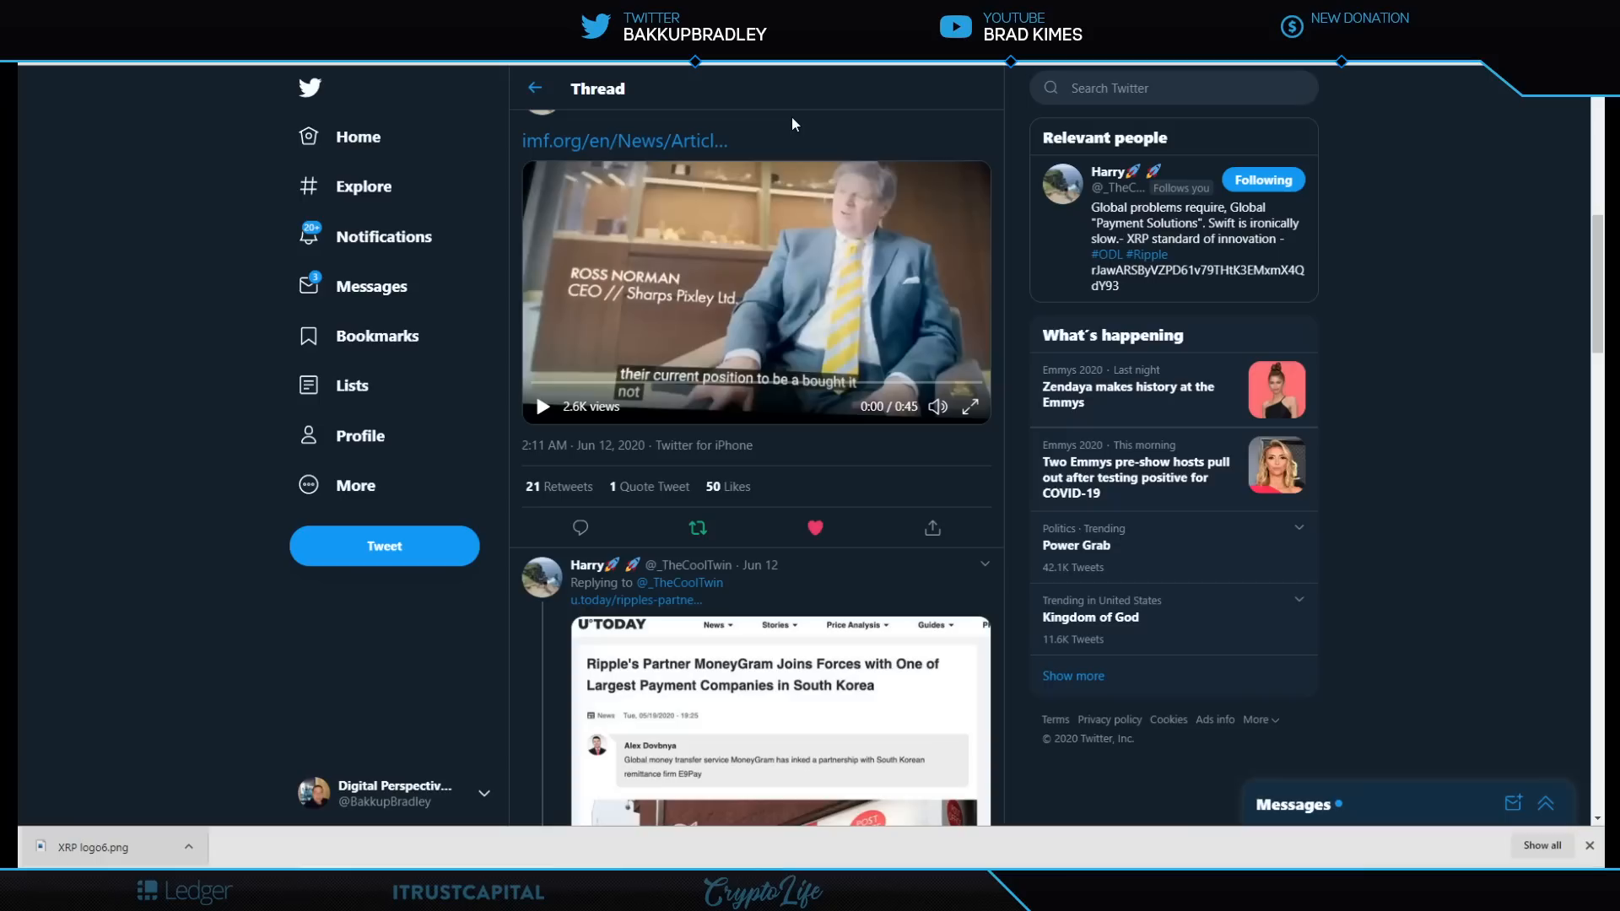
mouse_move(802, 158)
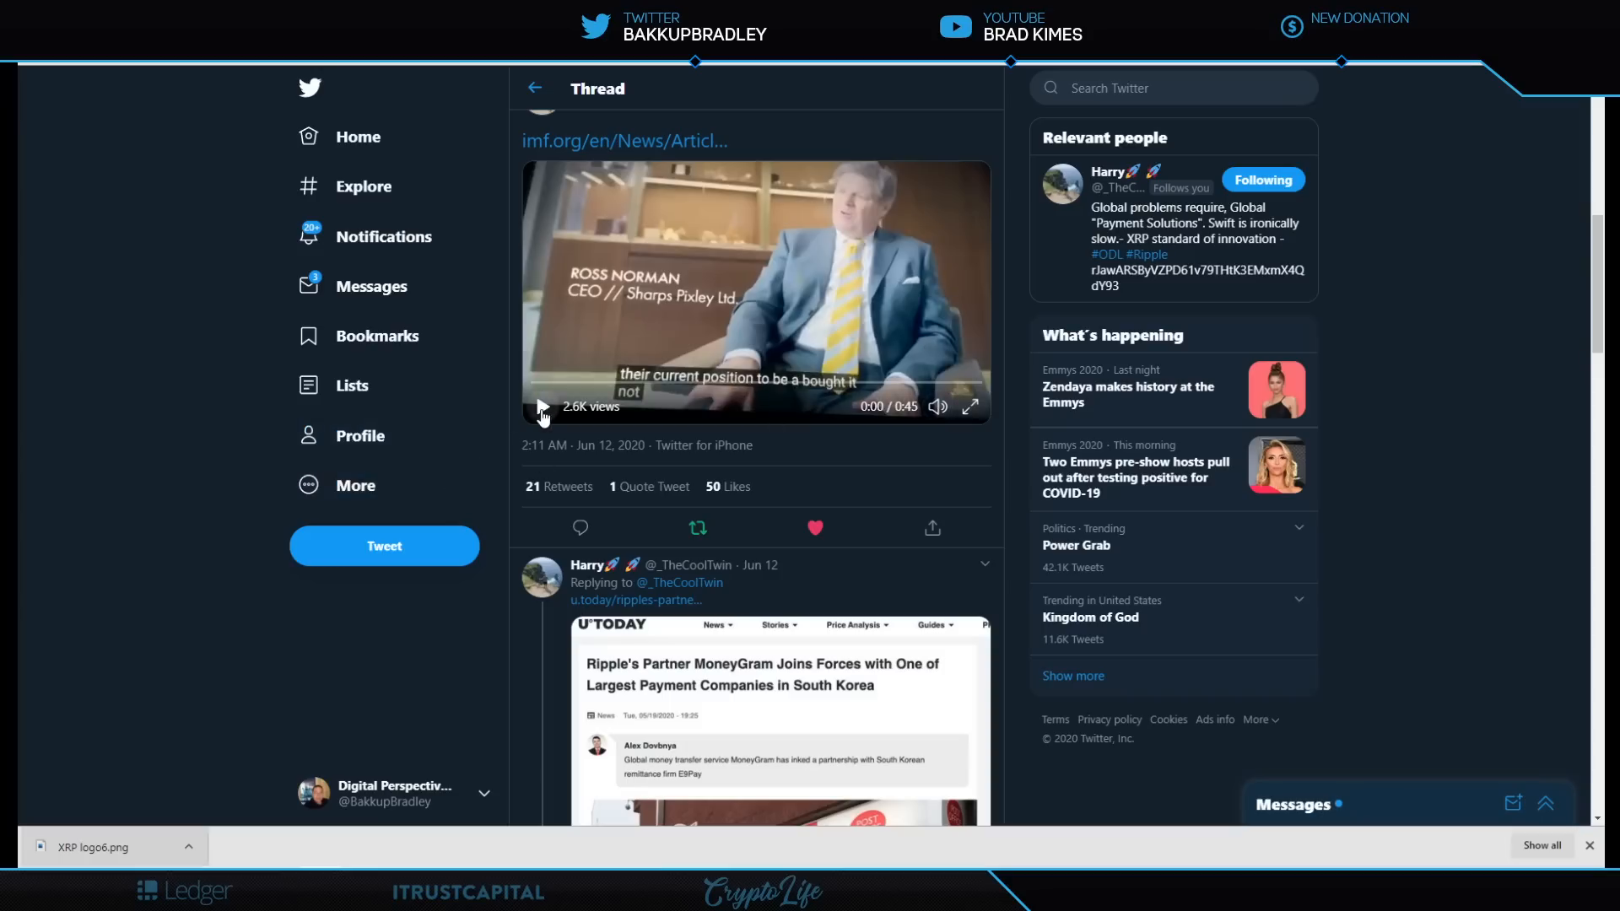
Play the tweet's 45-second Ross Norman clip and pause it at 0:43.
left_click(539, 405)
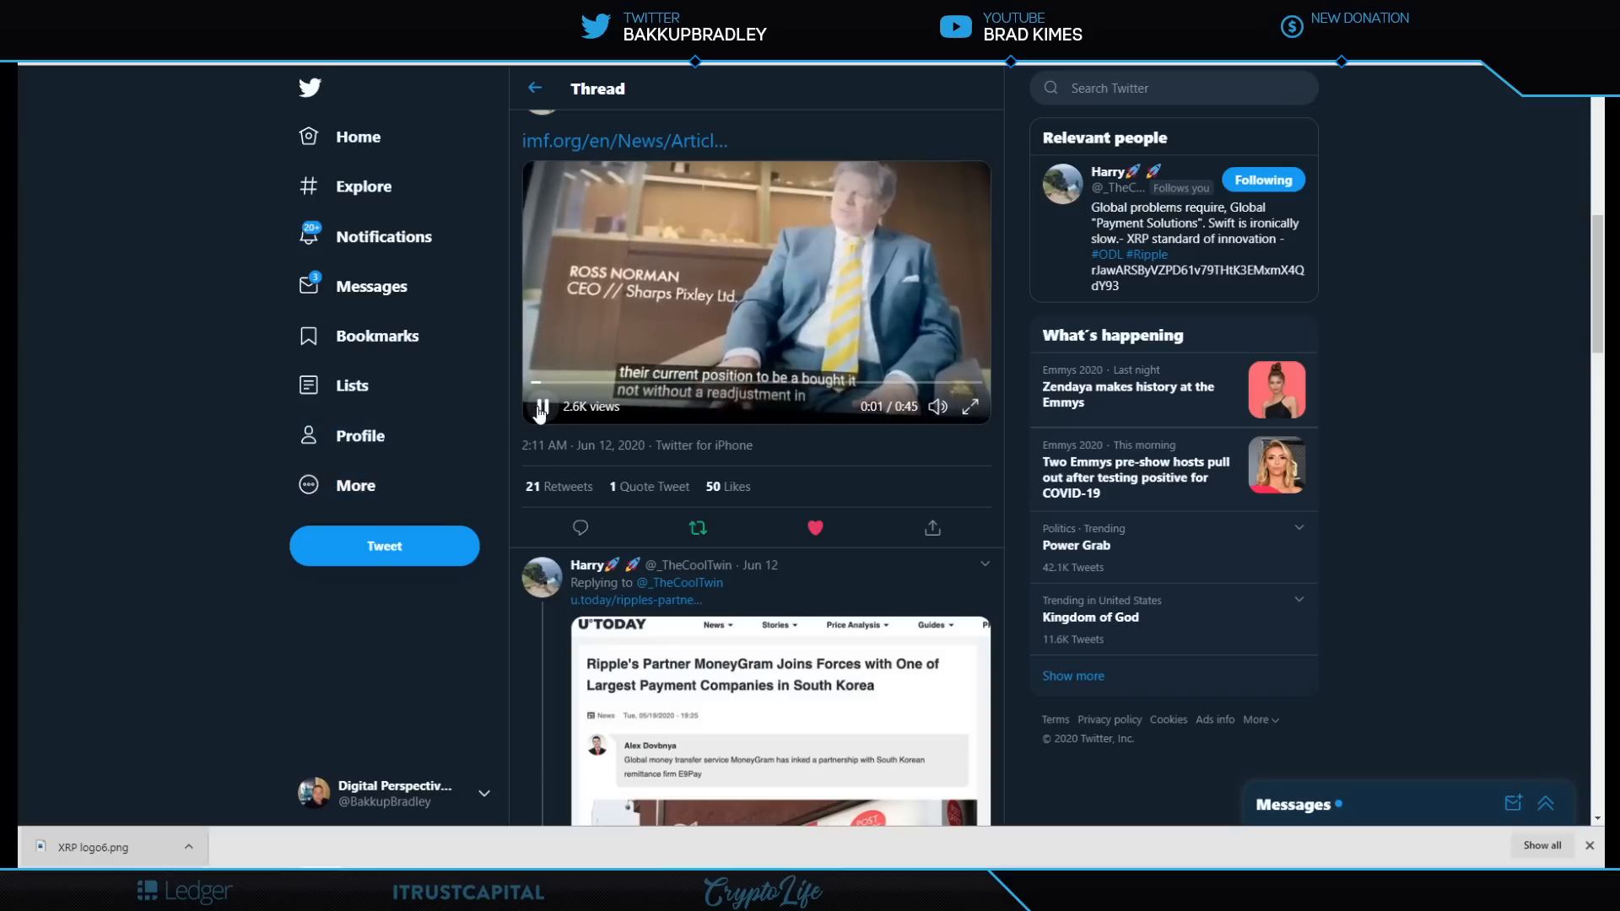
left_click(539, 406)
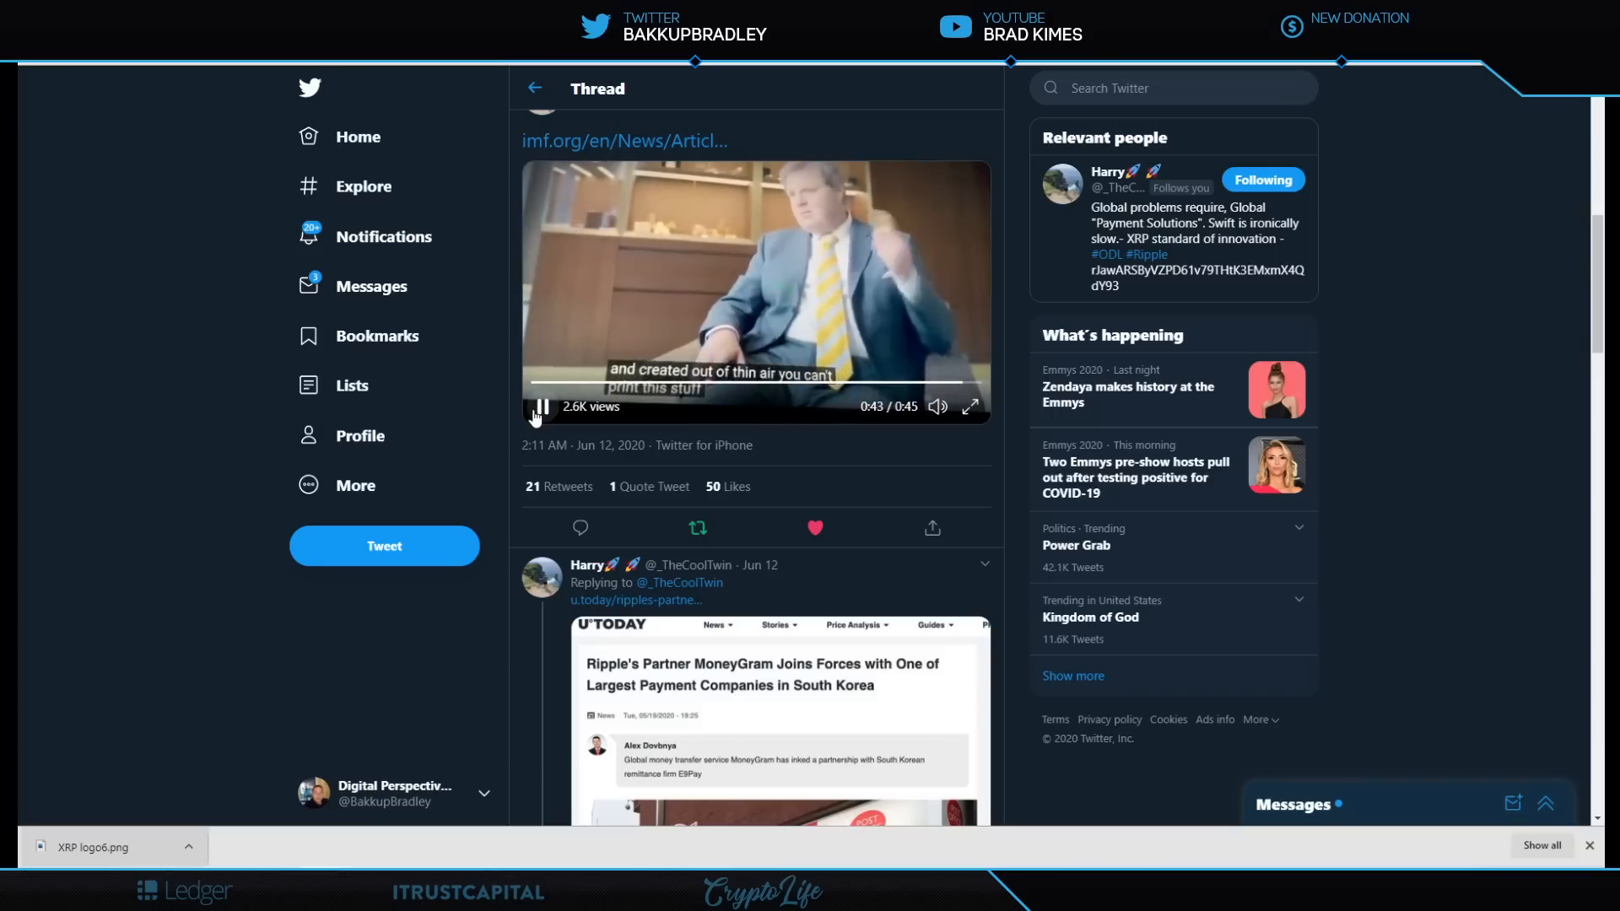
left_click(542, 406)
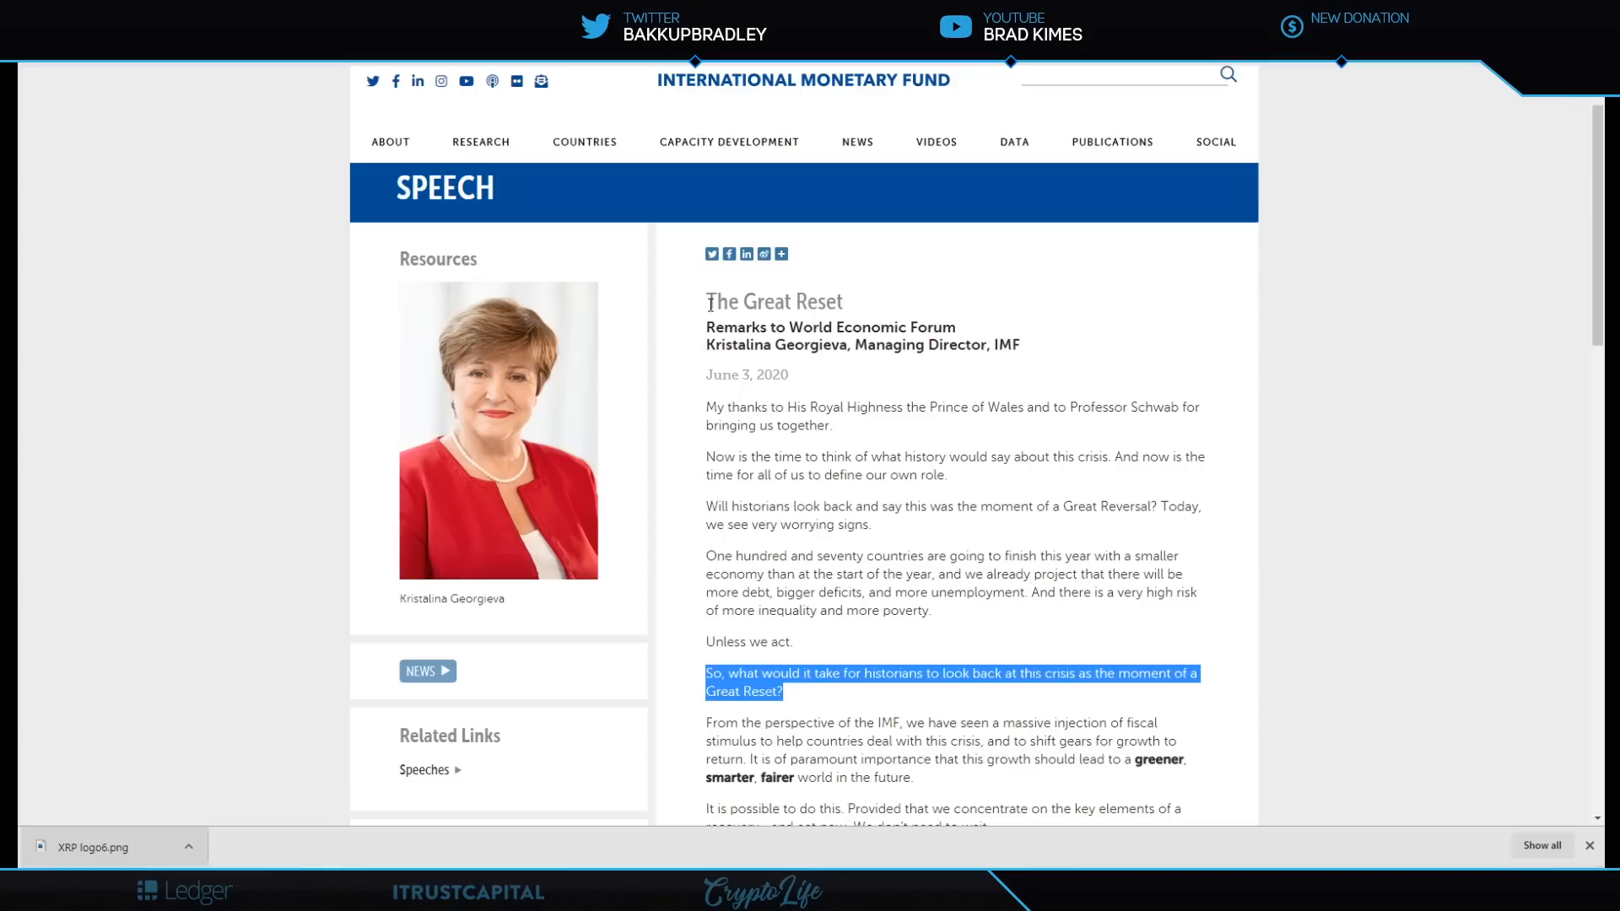
Double-click a word in the IMF speech text before moving to Investopedia.
double_click(773, 302)
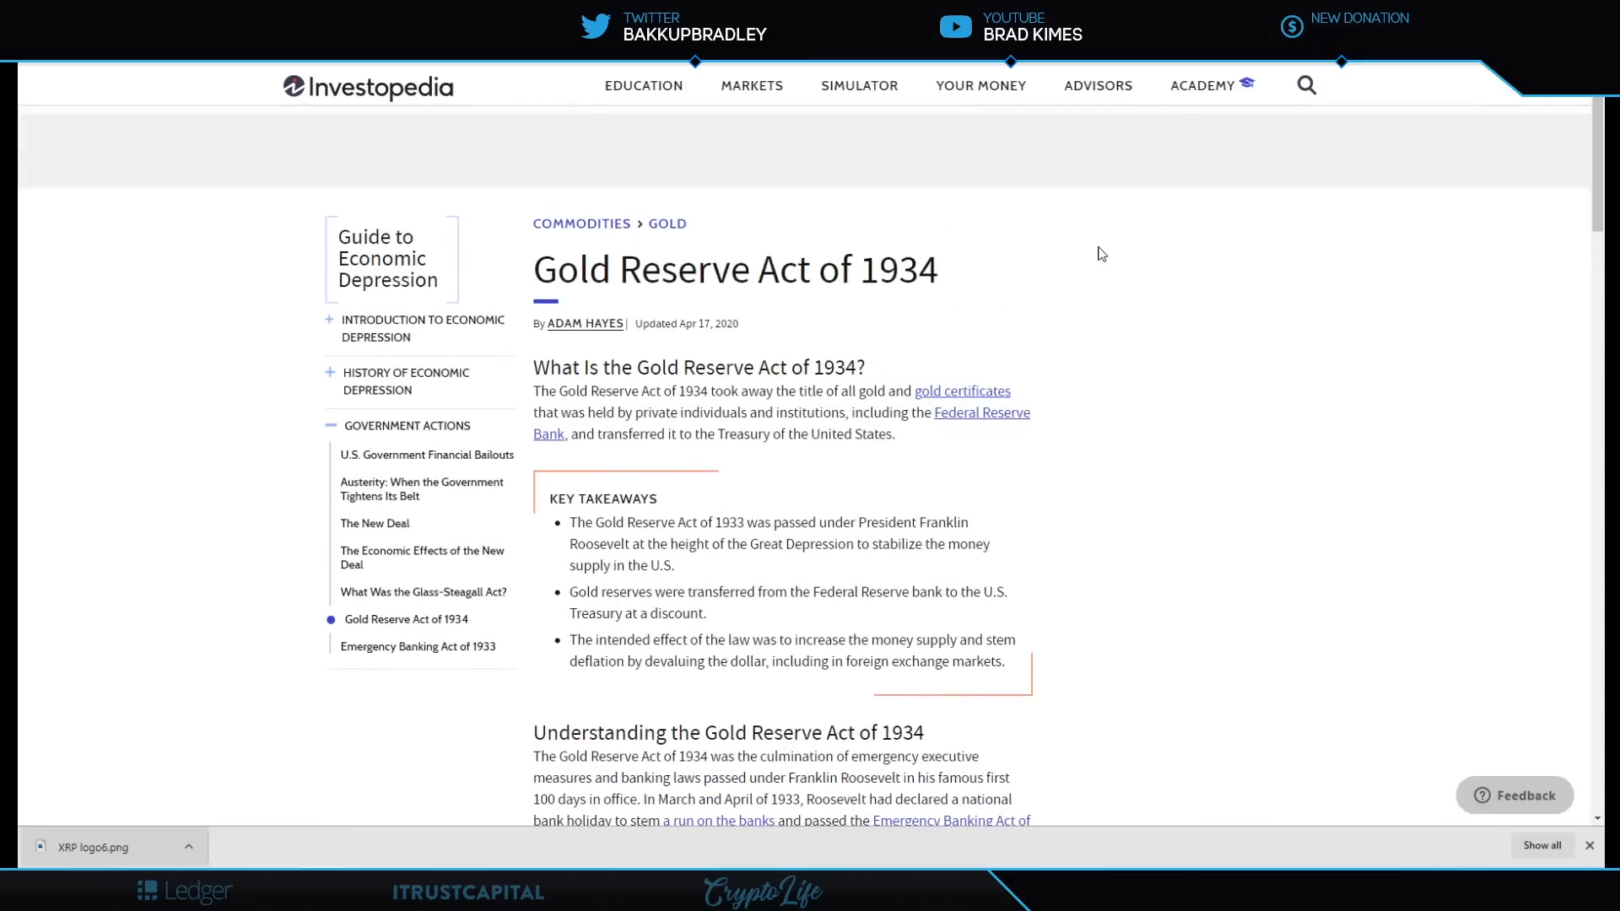
scroll("down", 3)
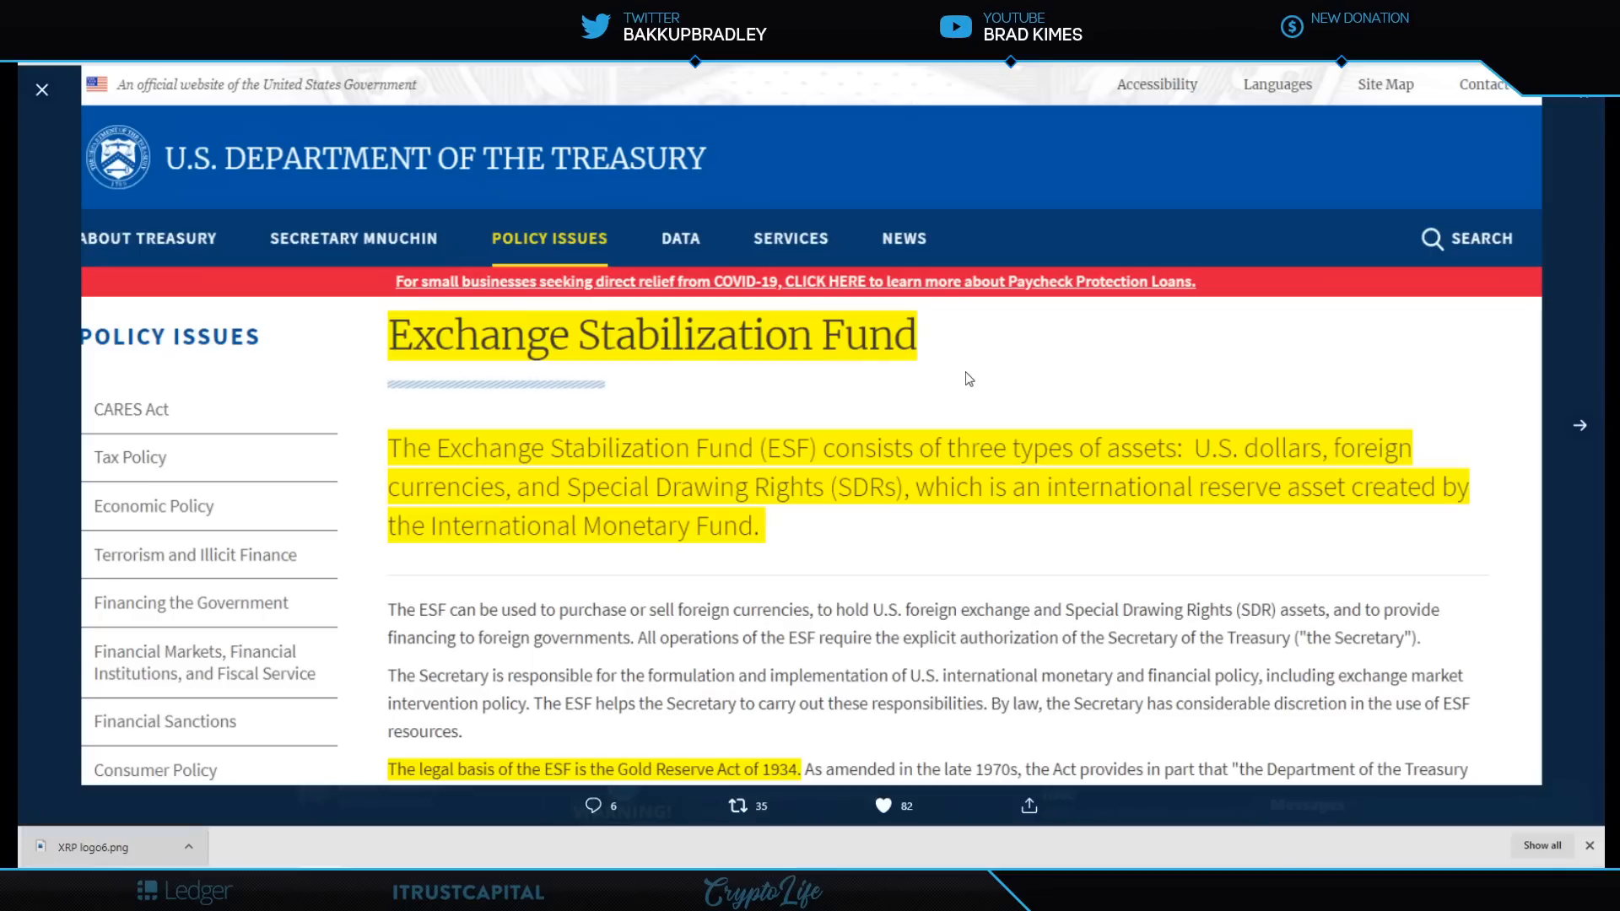
mouse_move(769, 536)
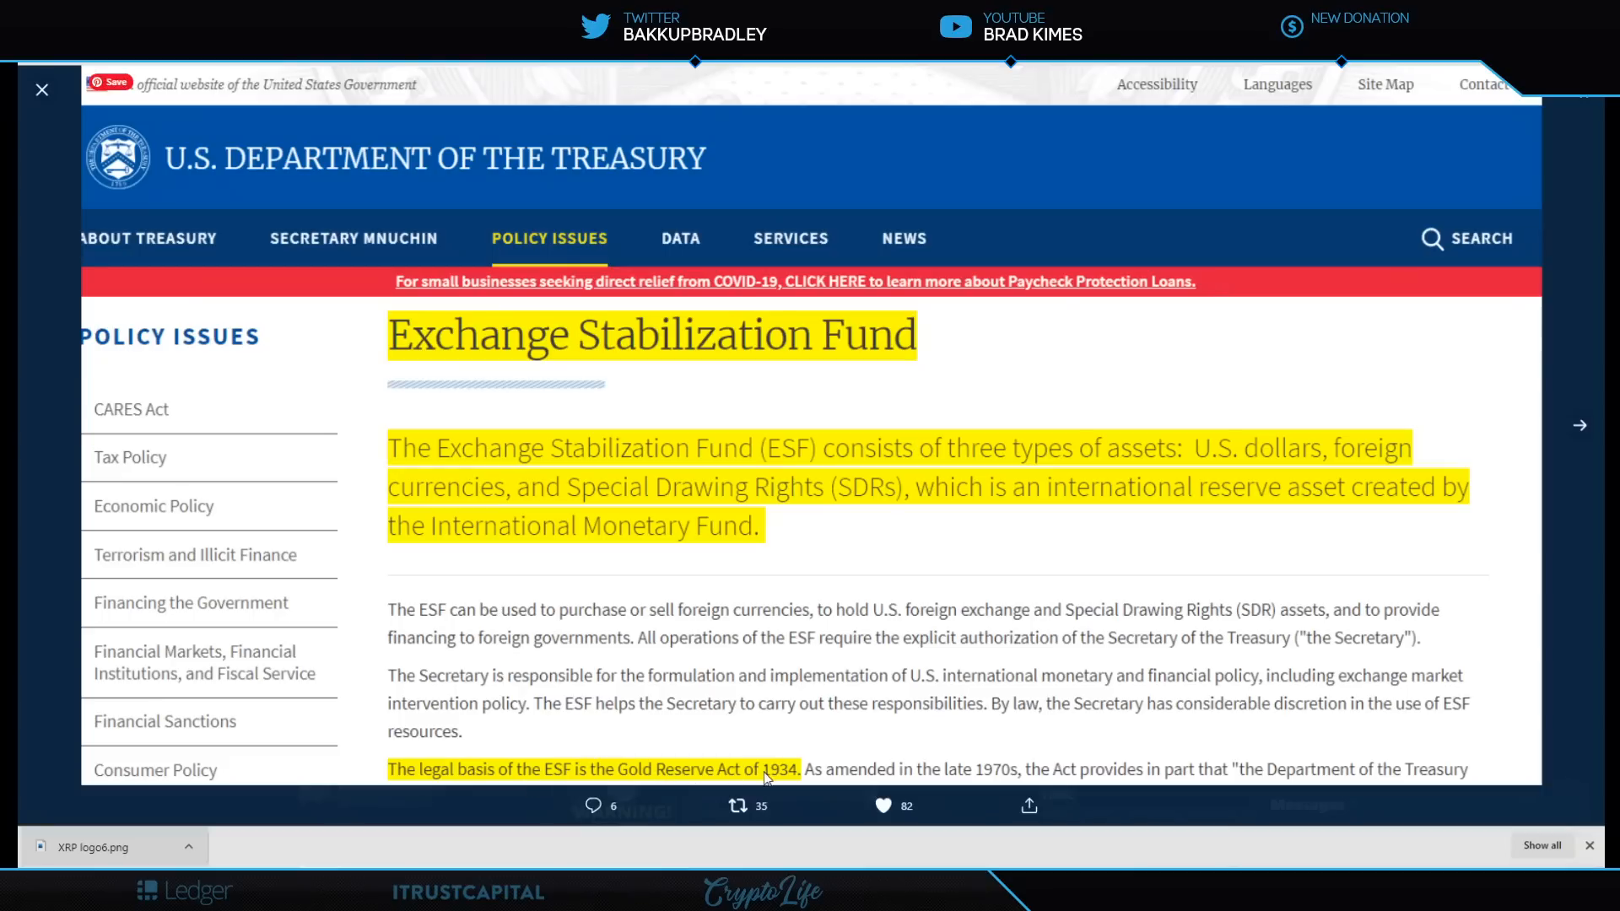
mouse_move(1605, 419)
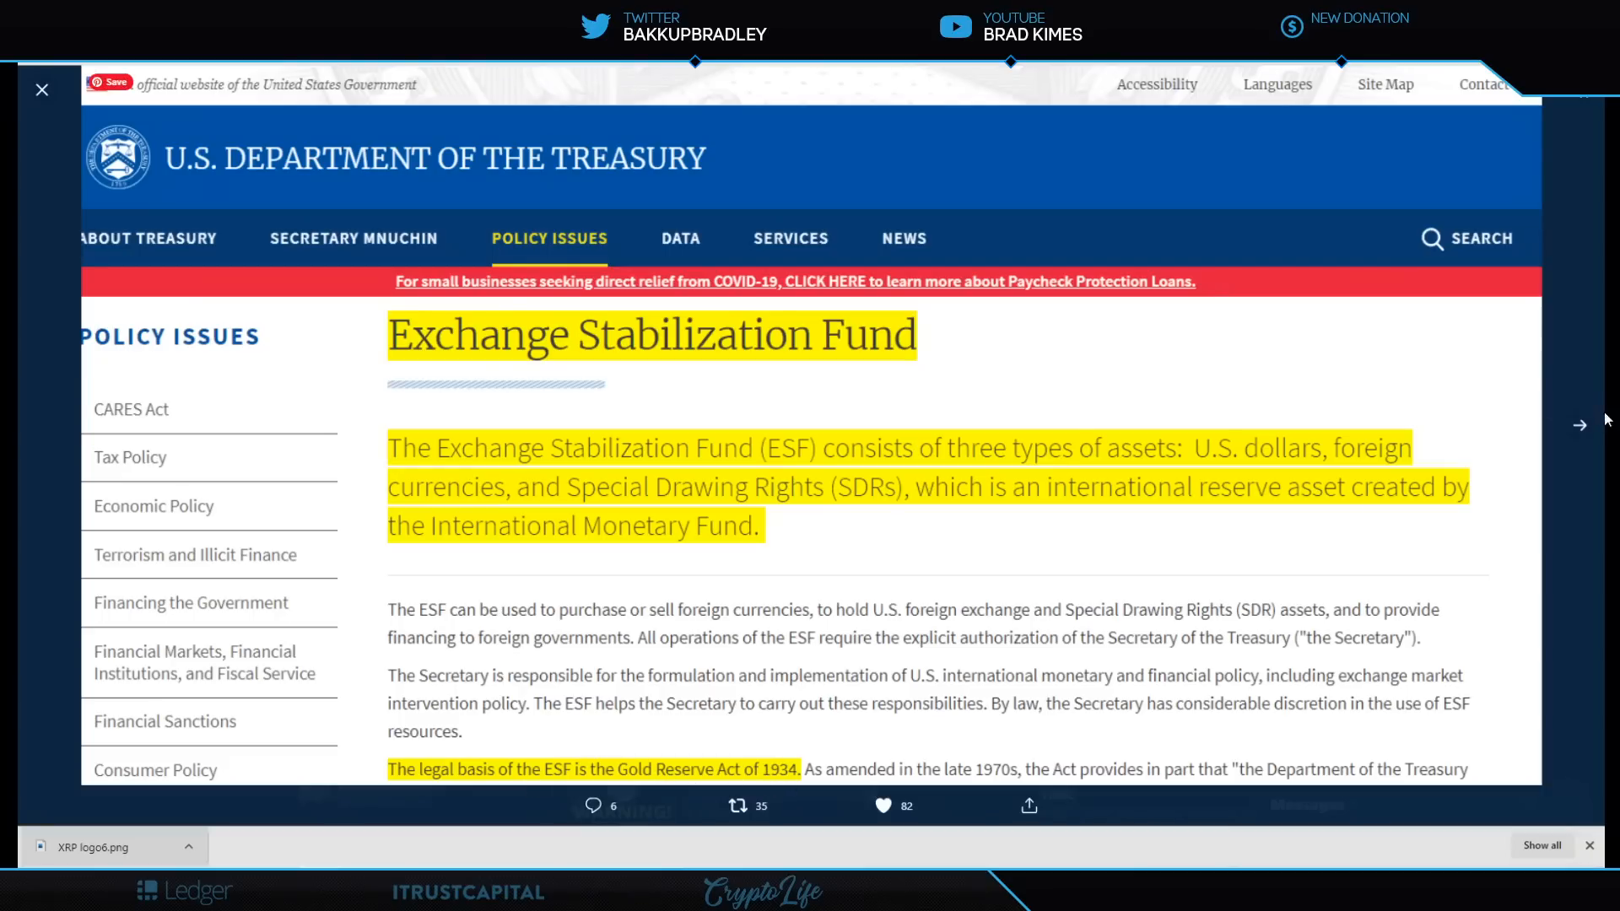
Advance the tweet's image viewer to the Forbes excerpt on the Treasury ESF.
left_click(1580, 425)
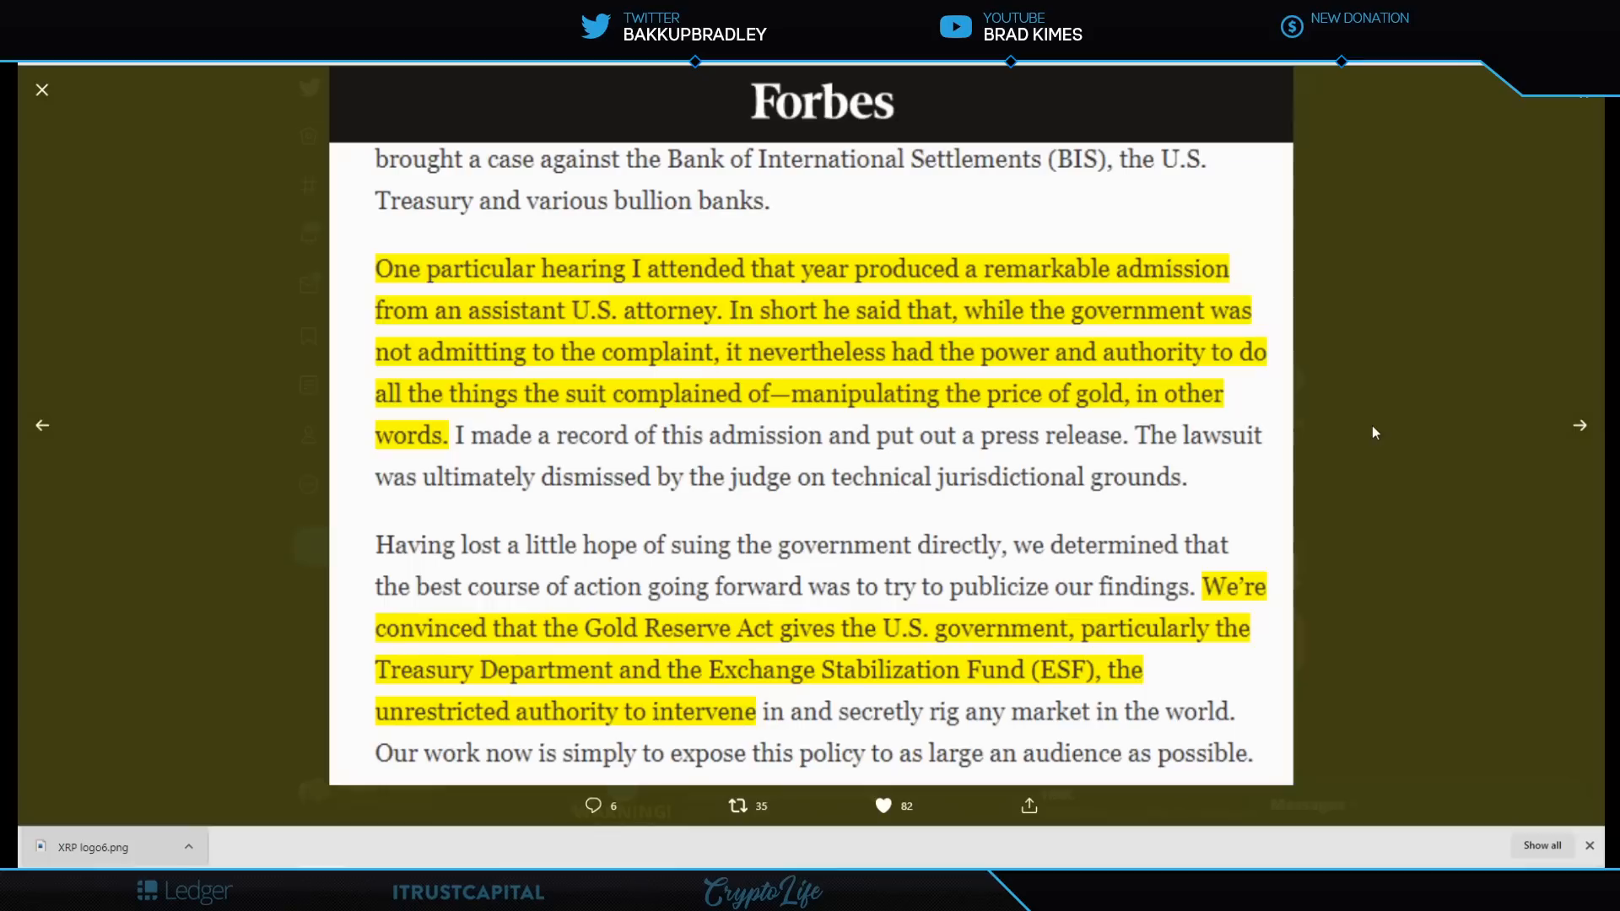
mouse_move(1474, 416)
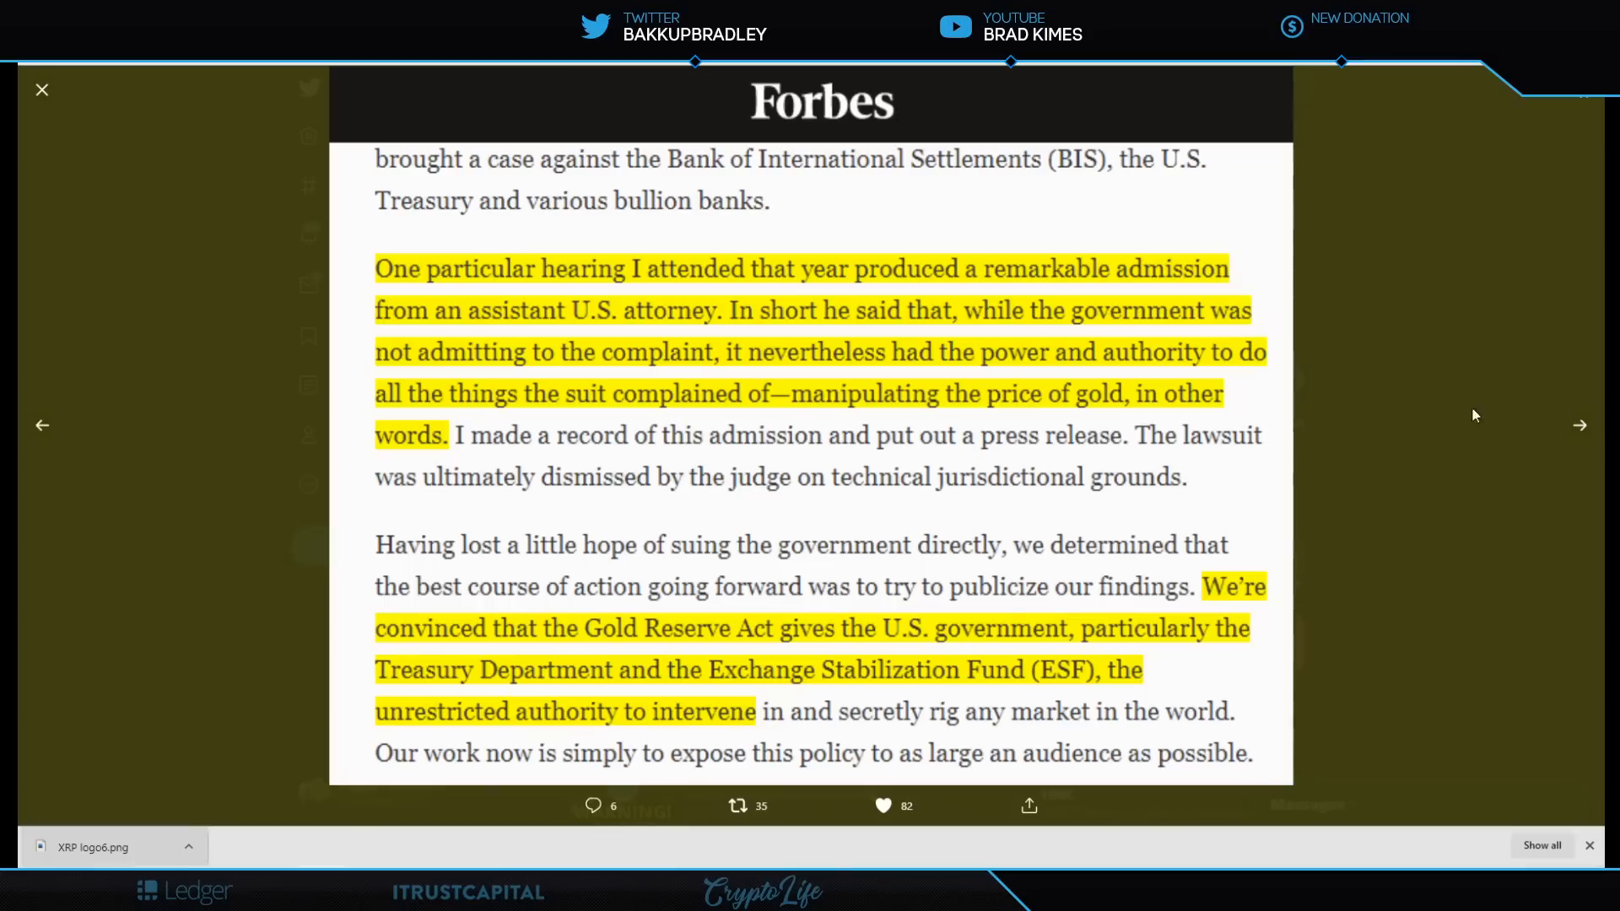
mouse_move(1579, 424)
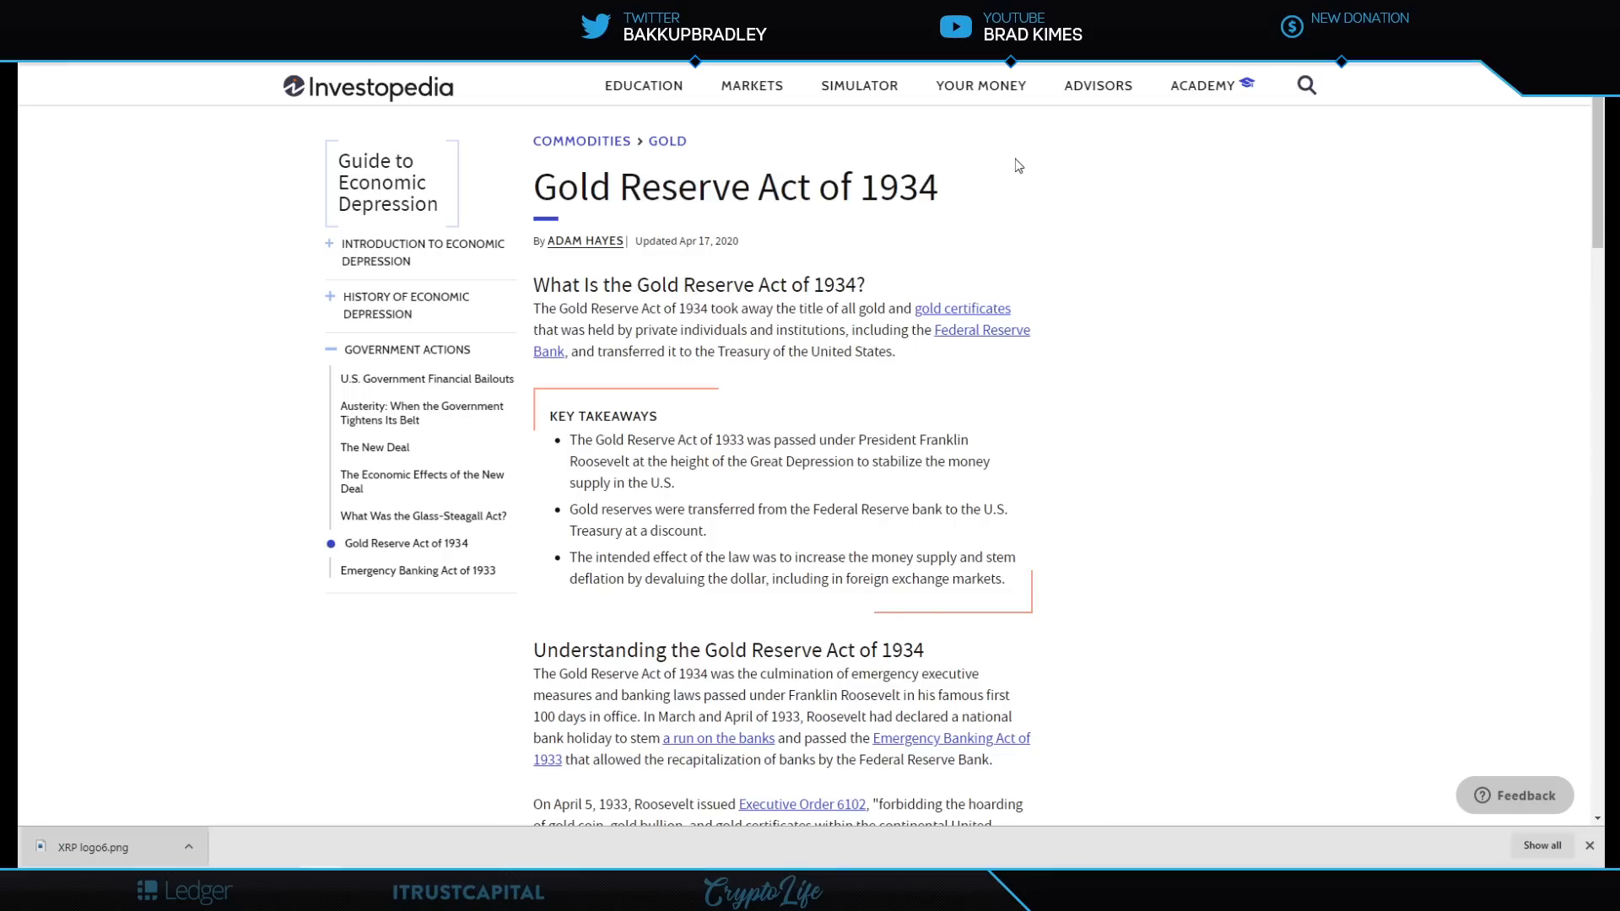
mouse_move(1011, 158)
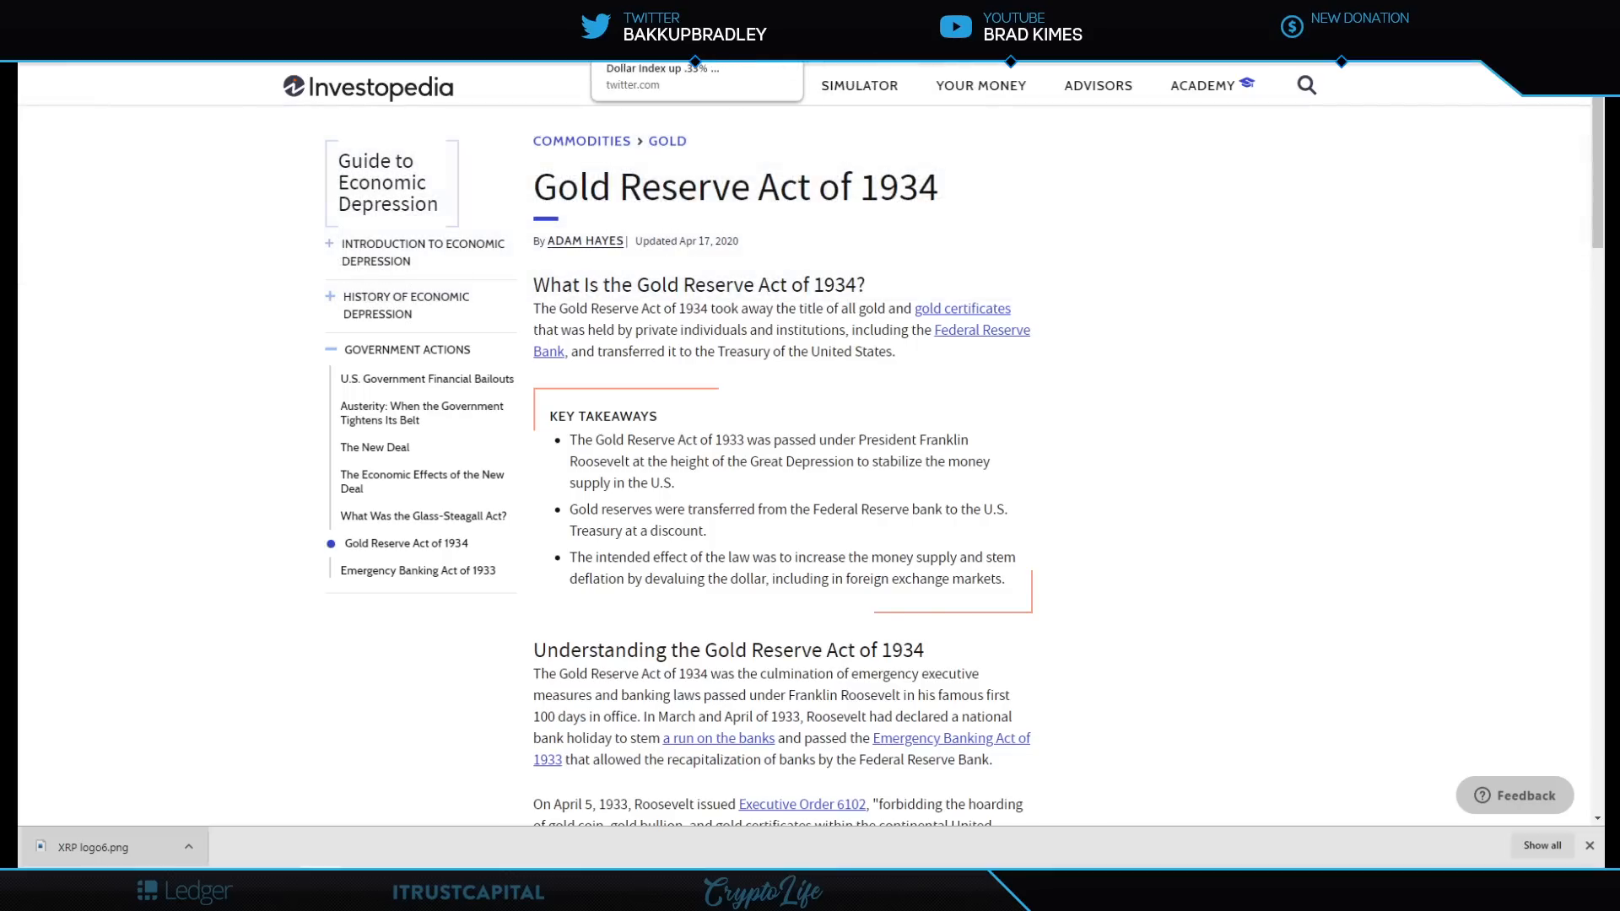
Bring up the Investopedia Gold Reserve Act of 1934 tab at its key takeaways.
left_click(696, 77)
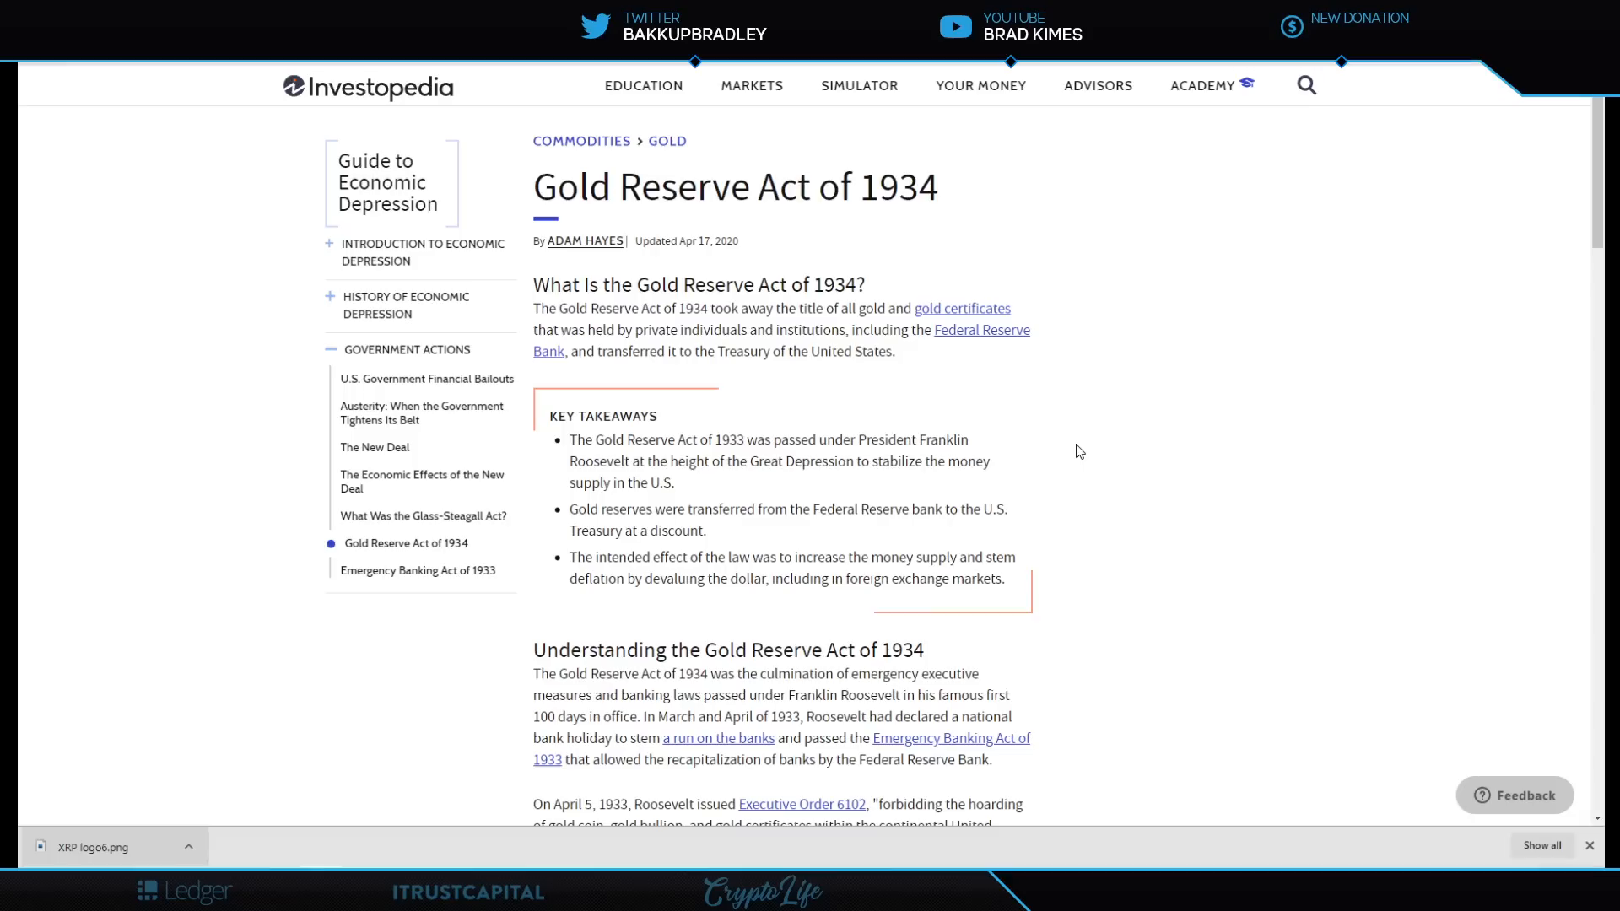
mouse_move(993, 143)
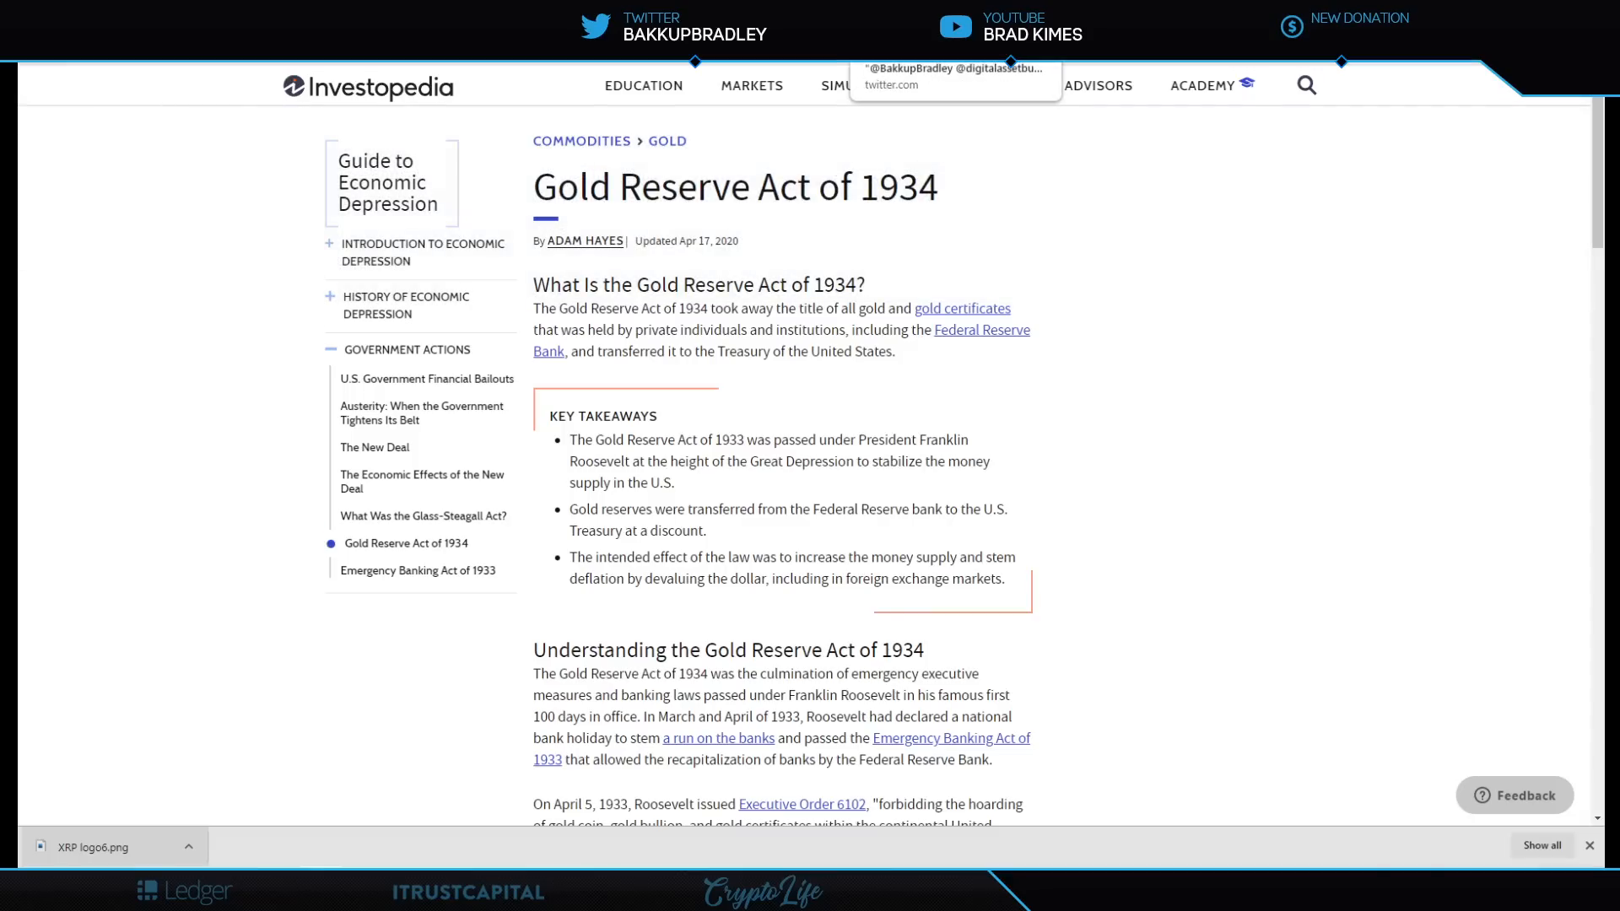
mouse_move(1251, 253)
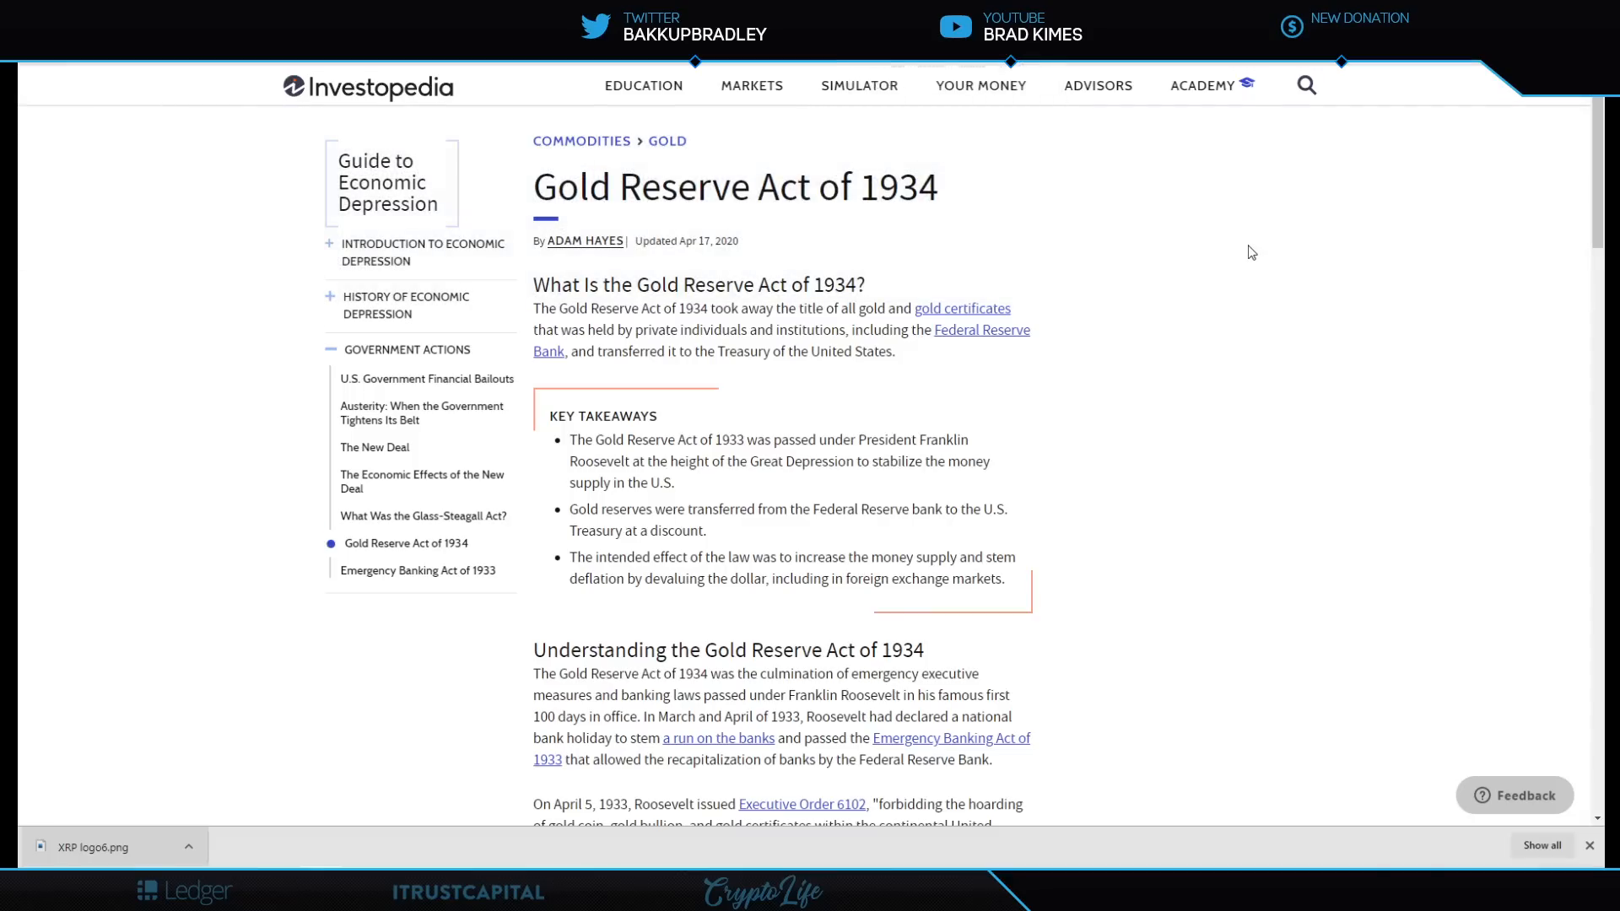